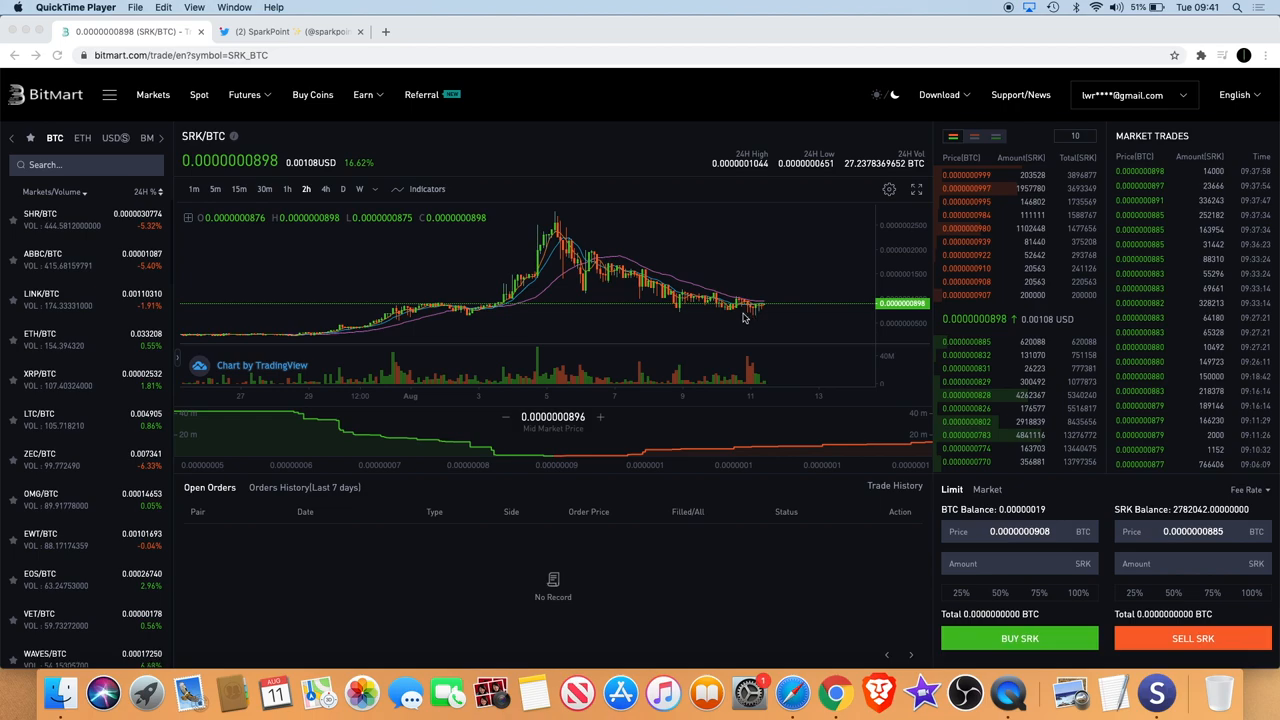
mouse_move(727, 321)
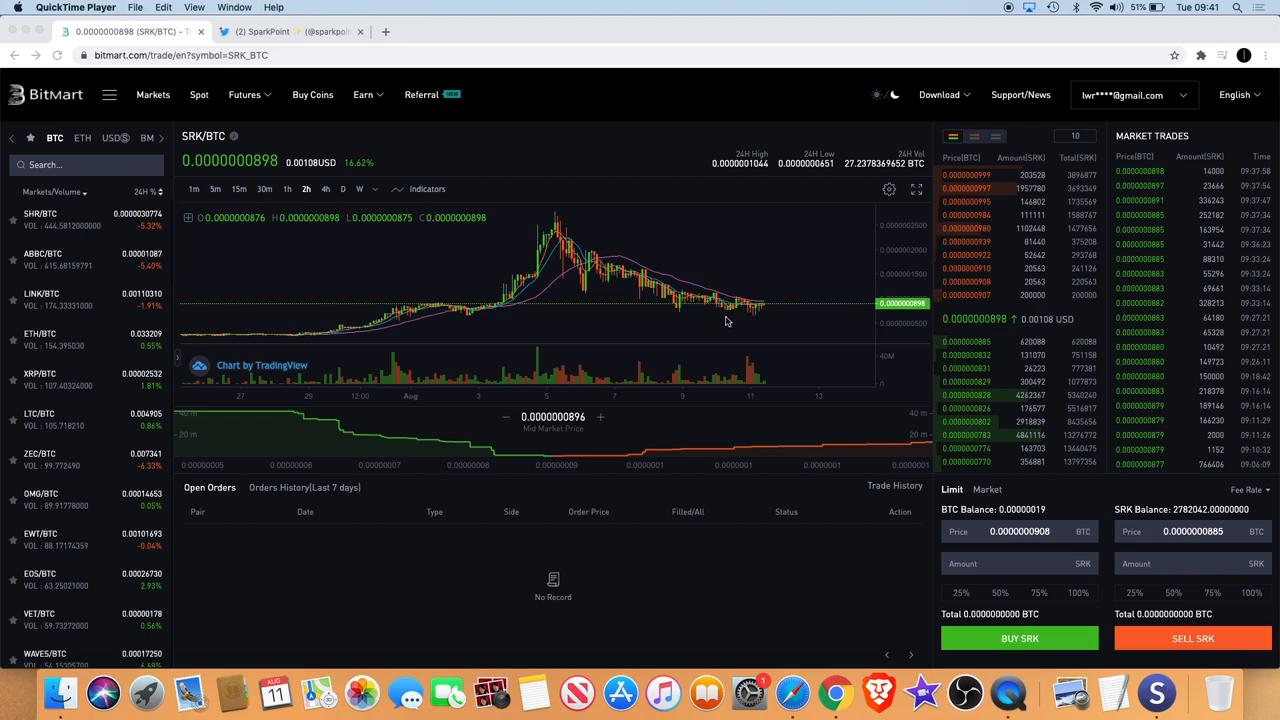
mouse_move(616, 288)
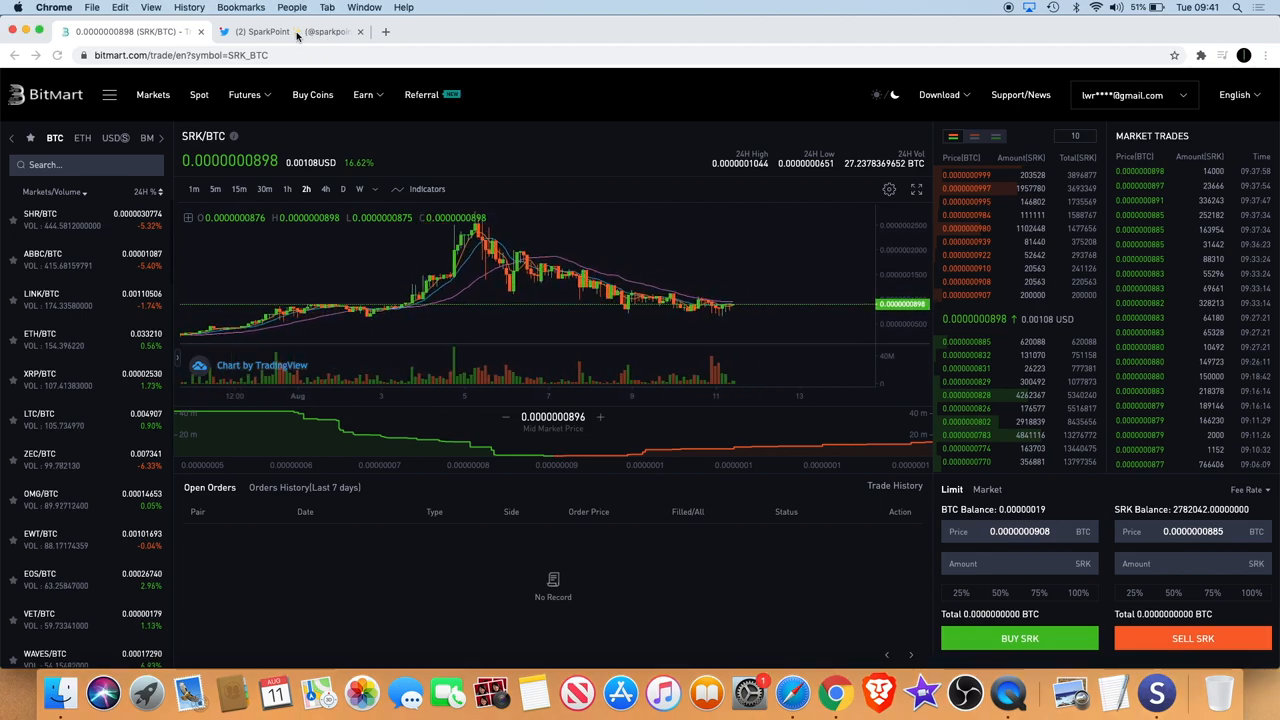
Step: Switch to the SparkPoint Twitter tab to view the 'New CEX Listing Coming Soon' tweet
click(290, 31)
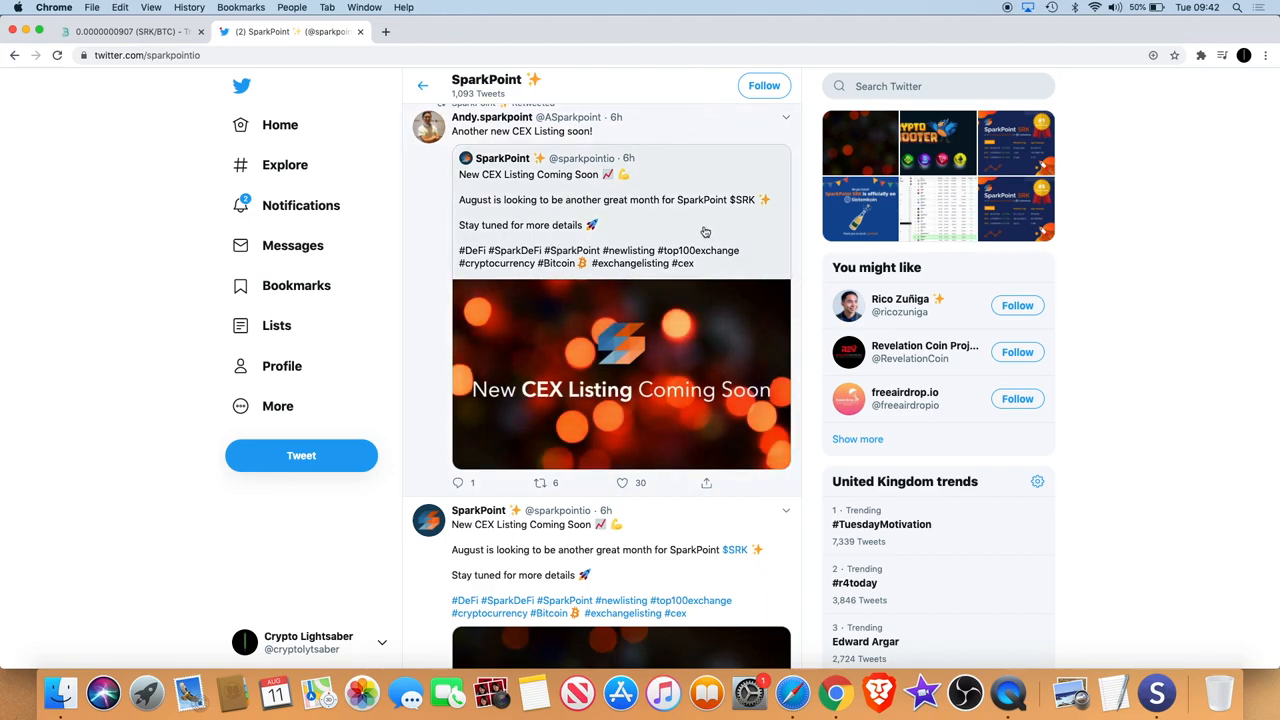
mouse_move(674, 225)
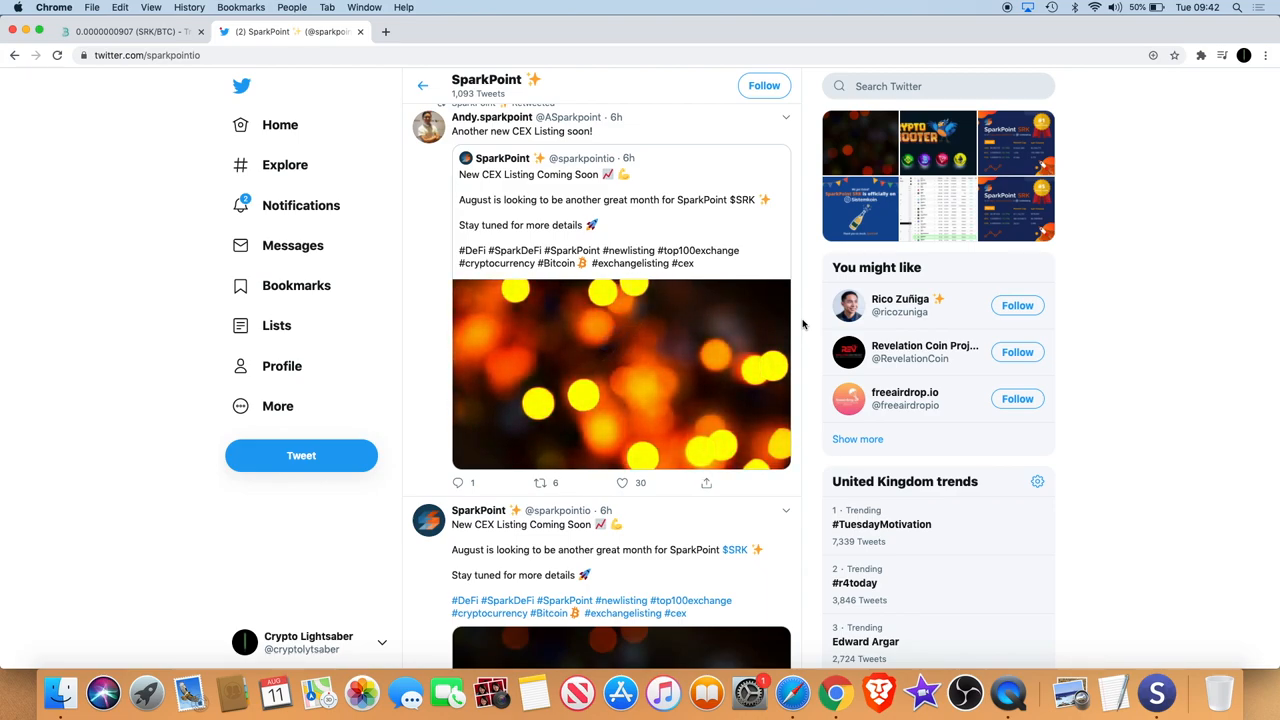
Step: Switch back to the BitMart SRK/BTC tab showing the 2-hour chart
click(120, 31)
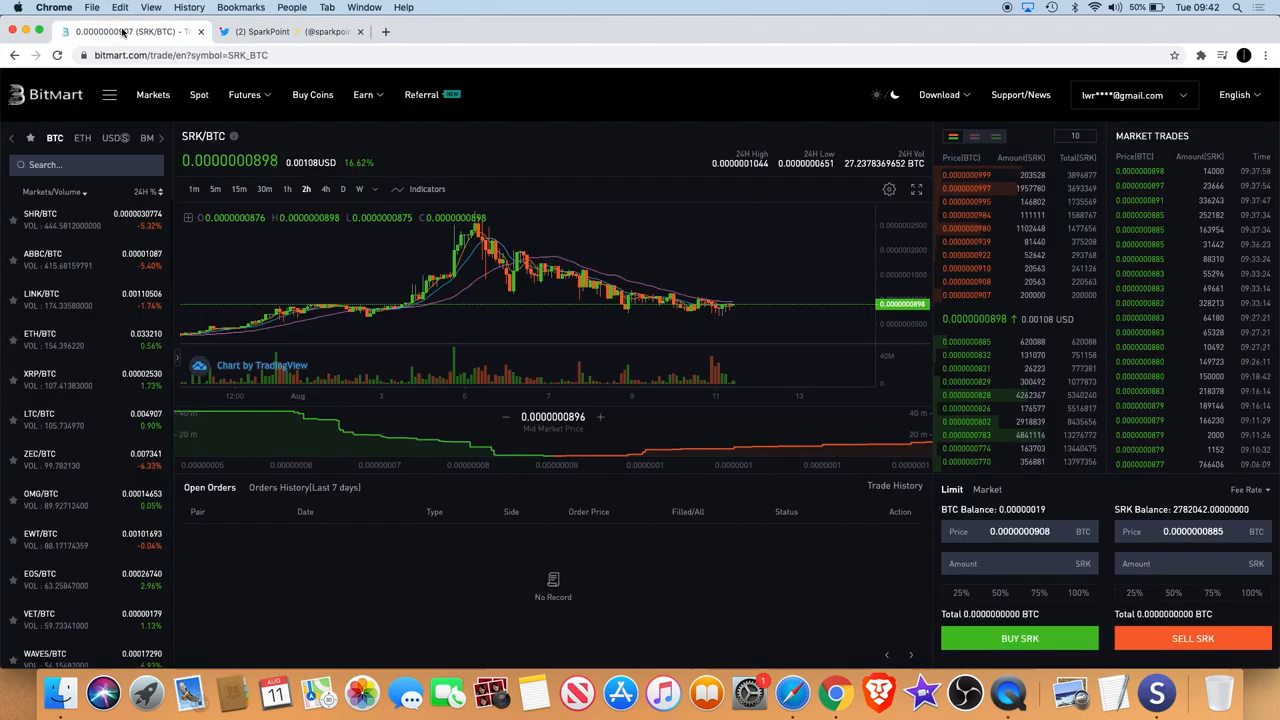
mouse_move(485, 240)
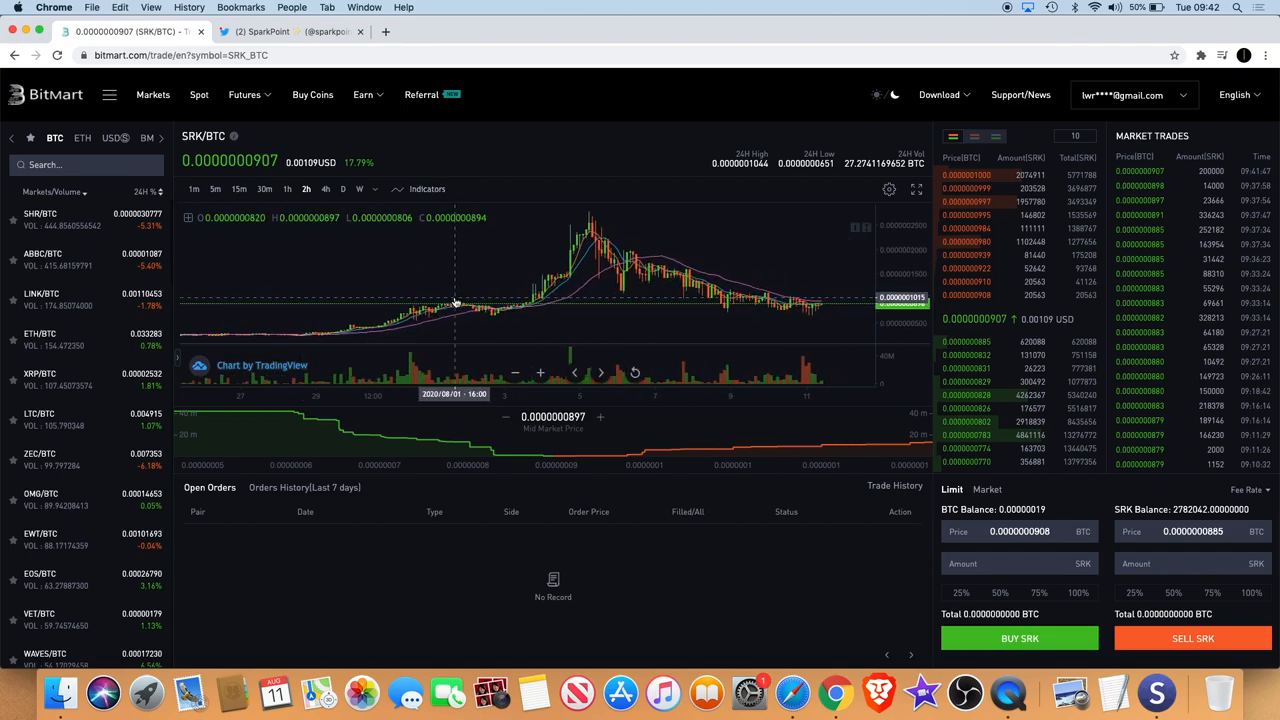
mouse_move(530, 312)
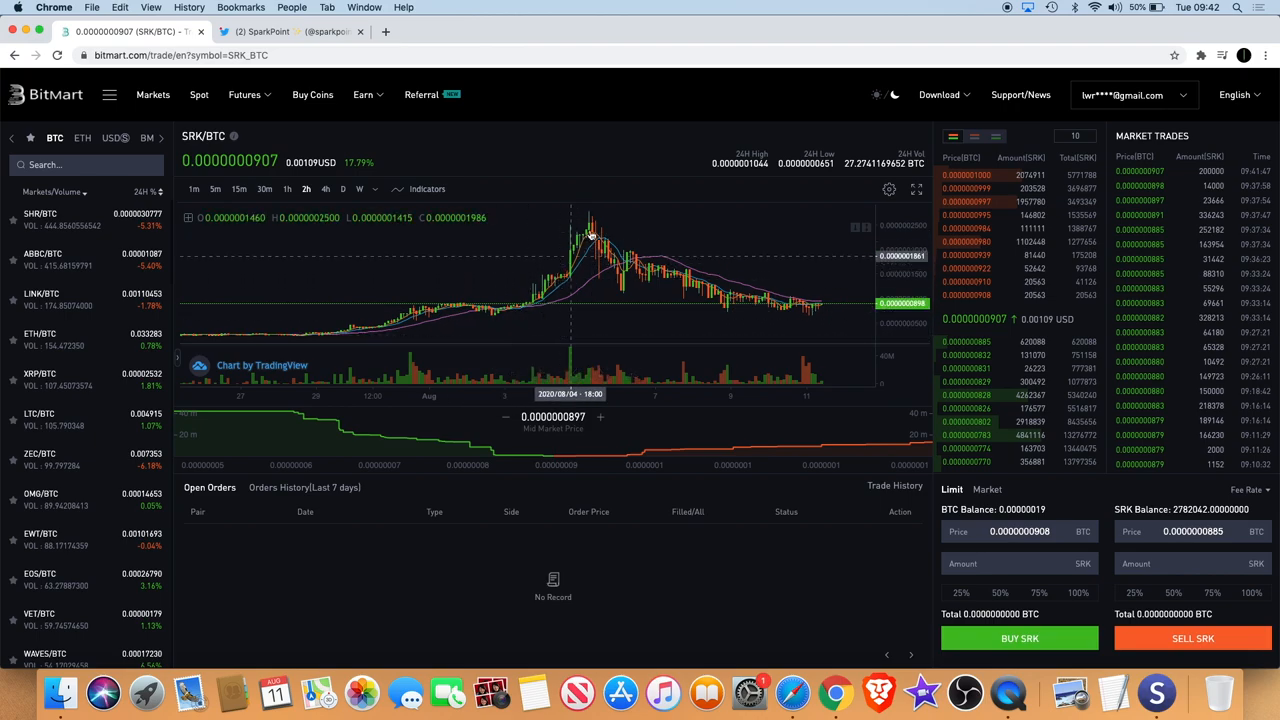
mouse_move(418, 328)
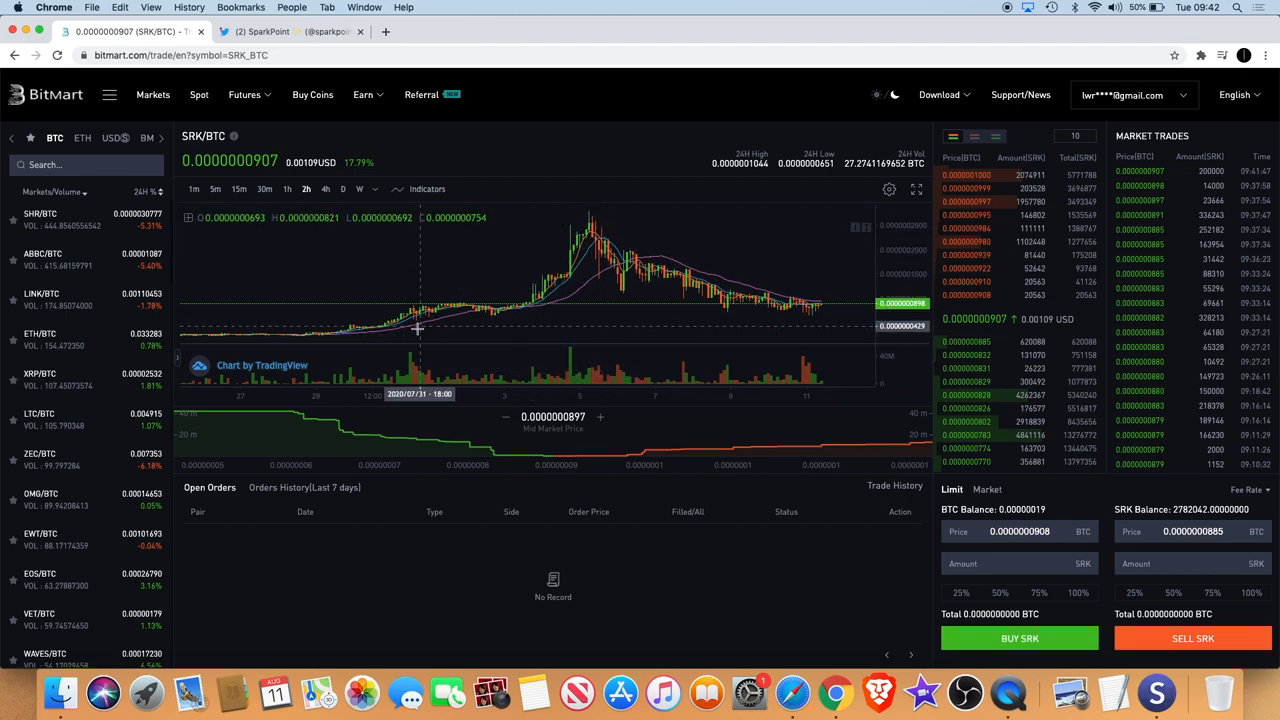
mouse_move(632, 231)
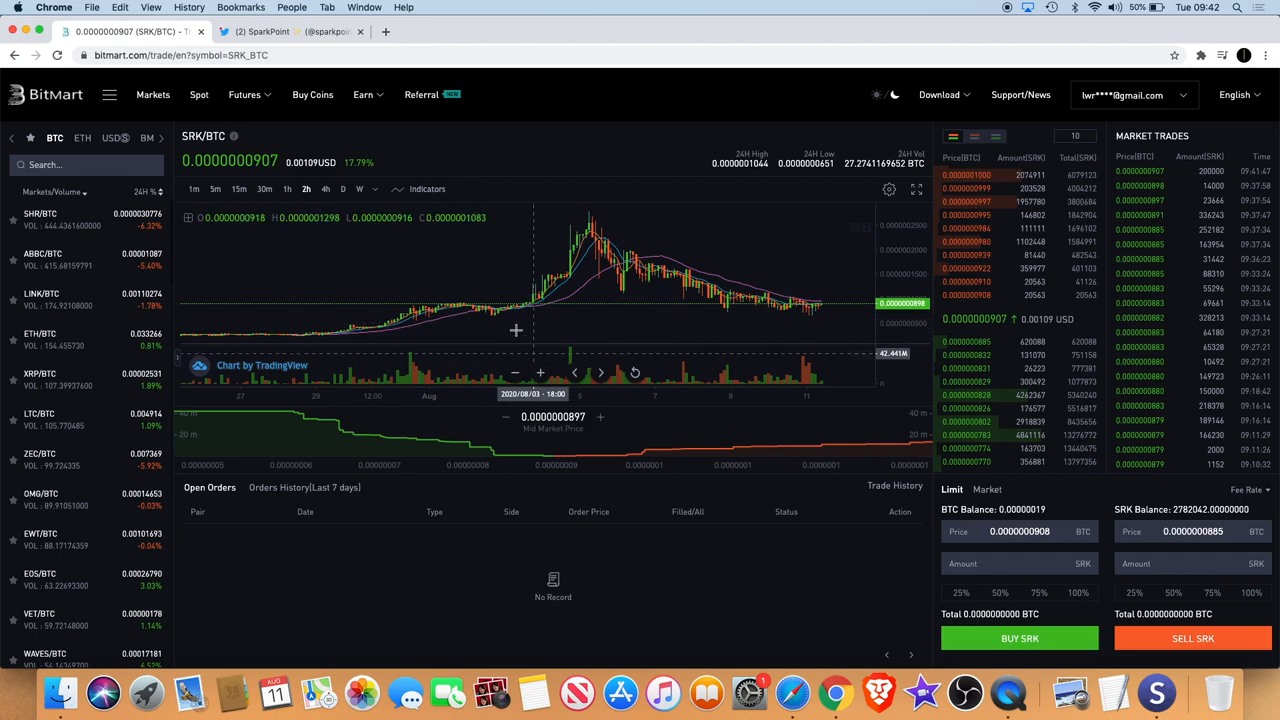
mouse_move(565, 288)
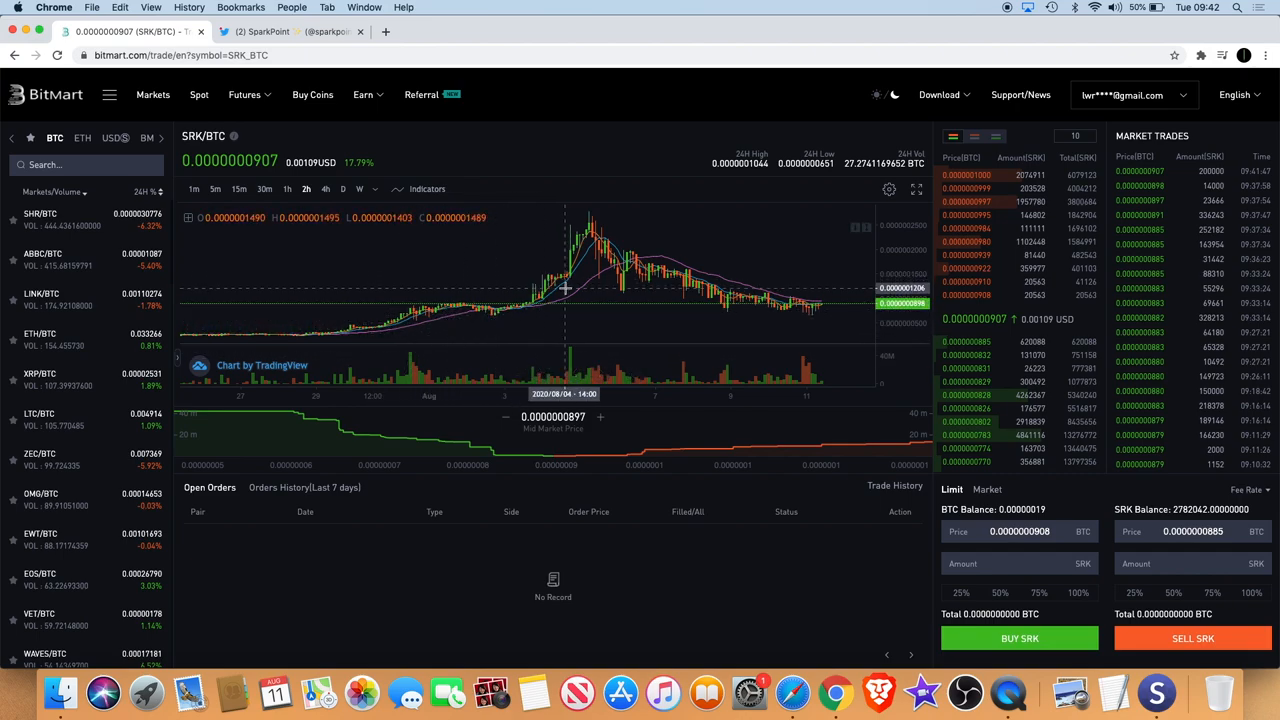
mouse_move(225, 310)
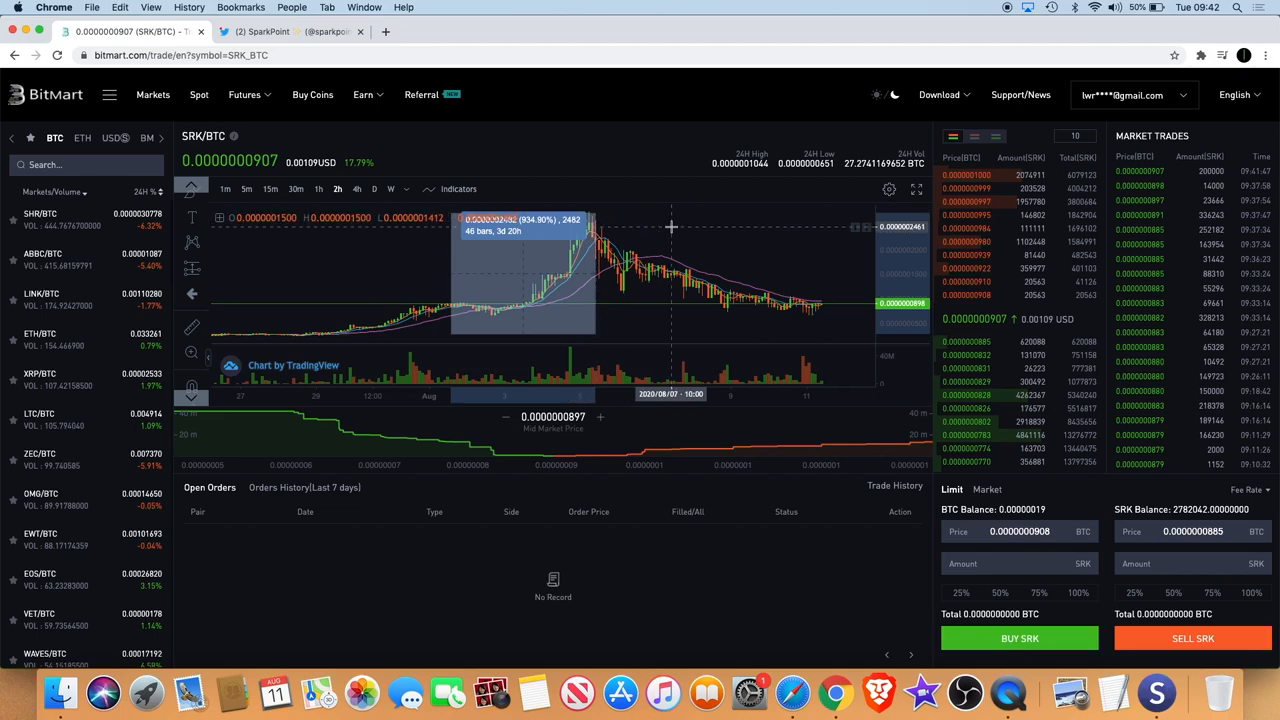
mouse_move(723, 239)
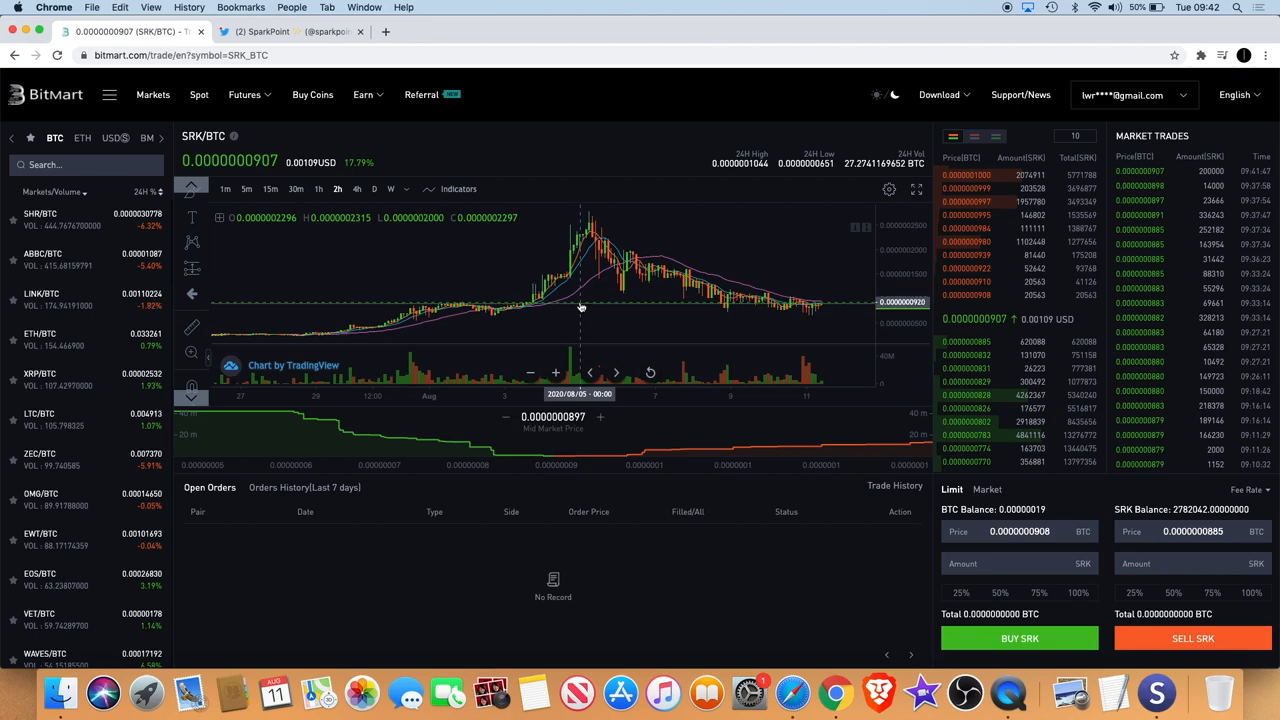
mouse_move(200, 330)
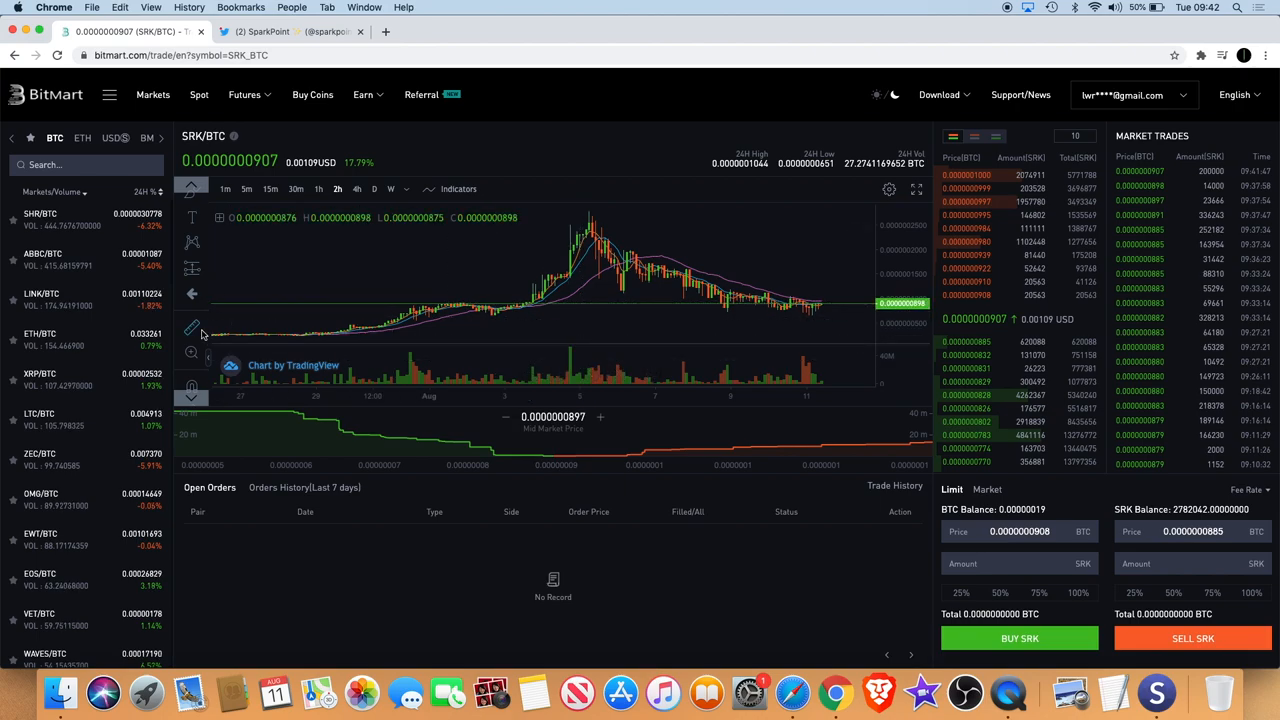
mouse_move(530, 335)
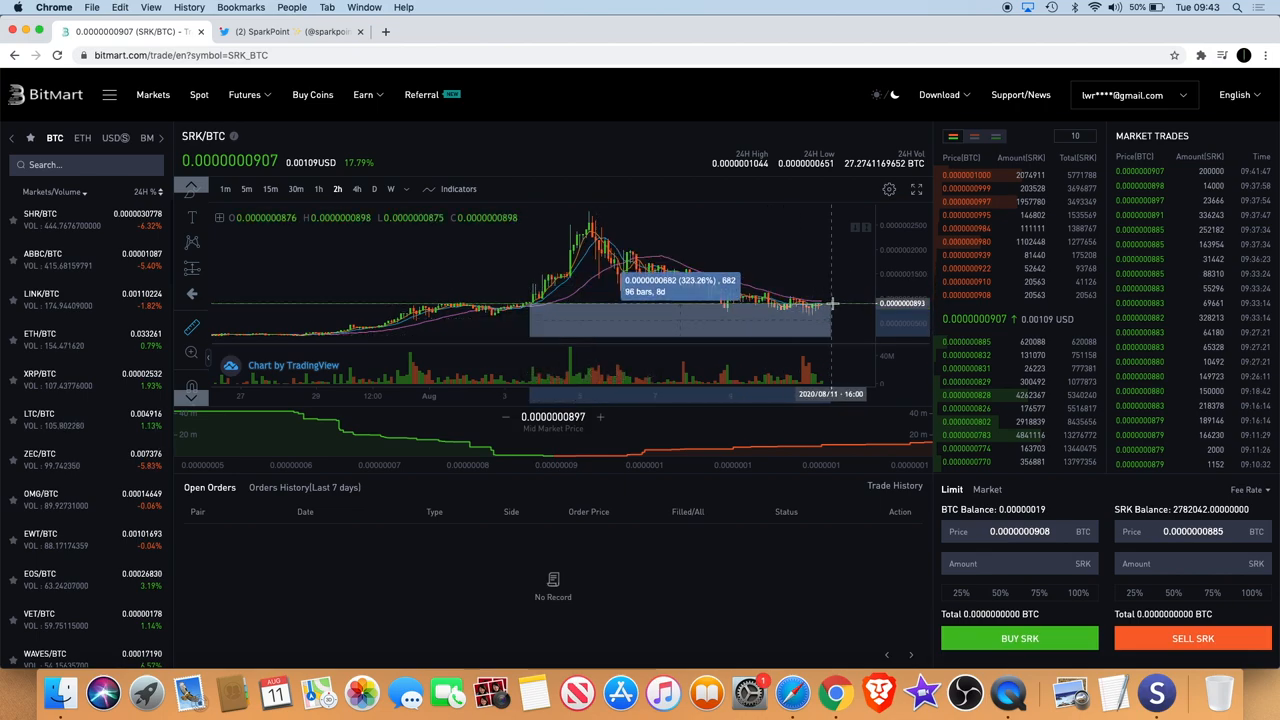
mouse_move(828, 269)
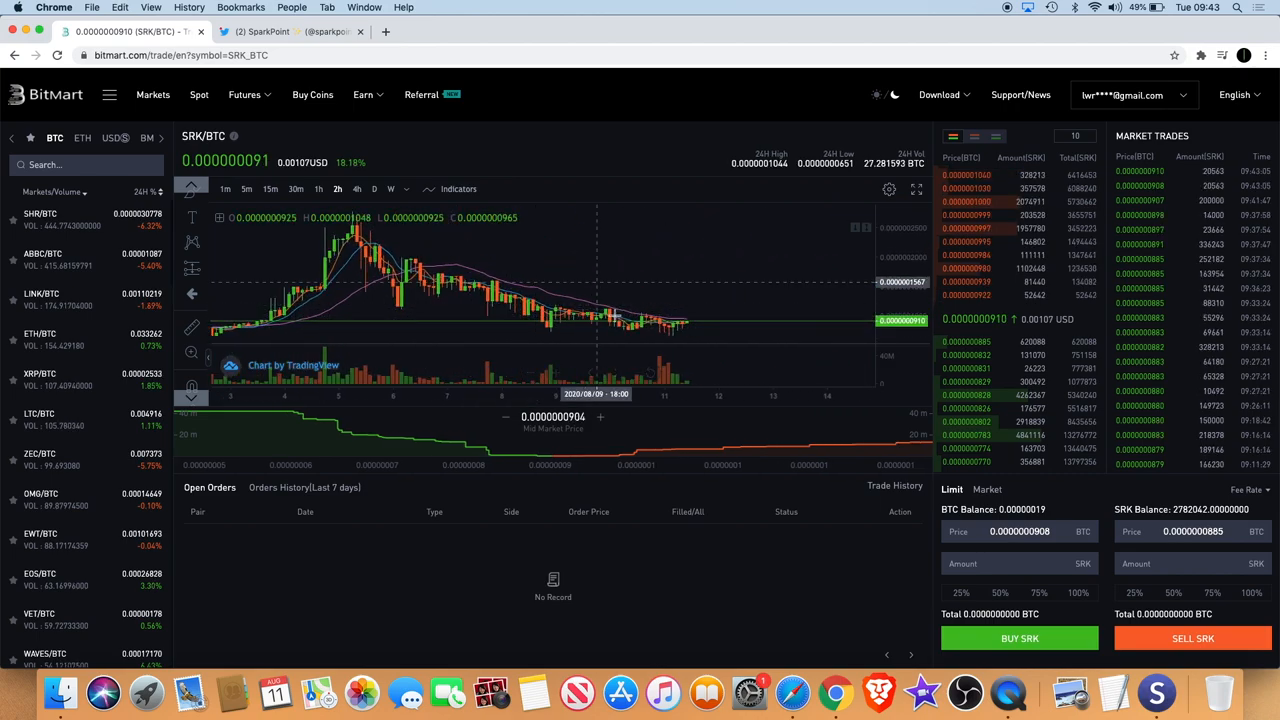
mouse_move(695, 307)
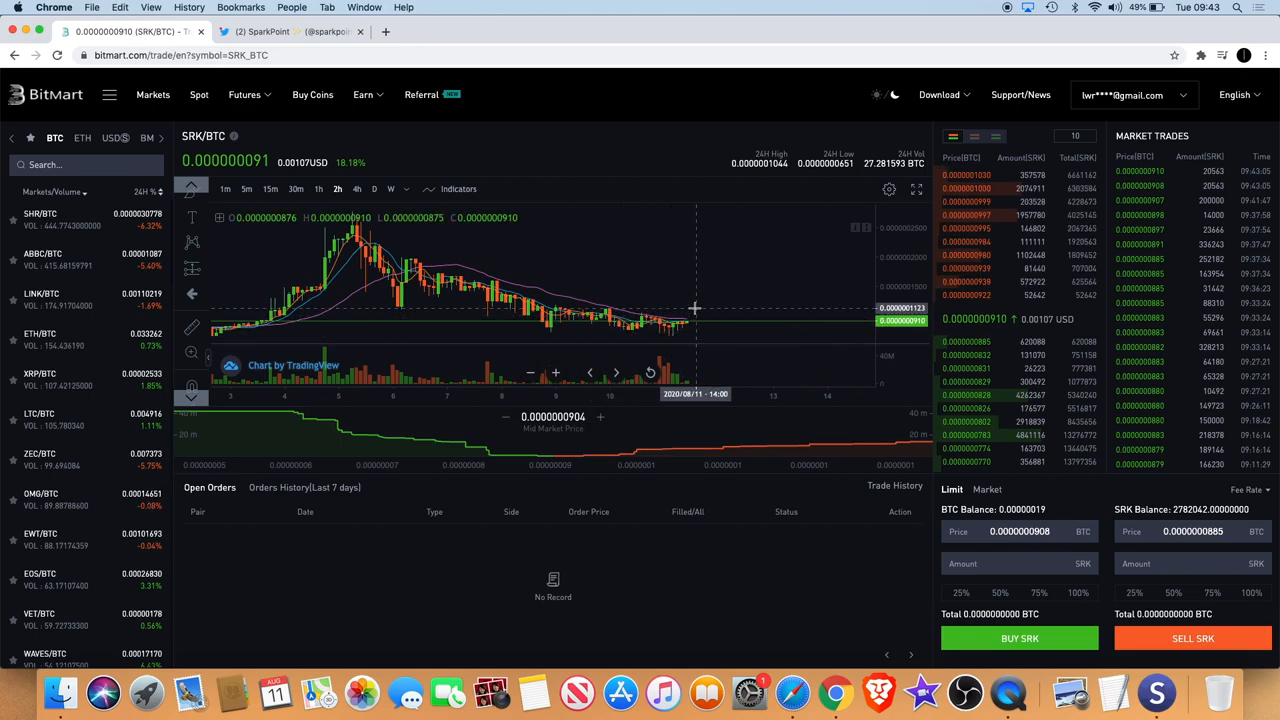
mouse_move(710, 330)
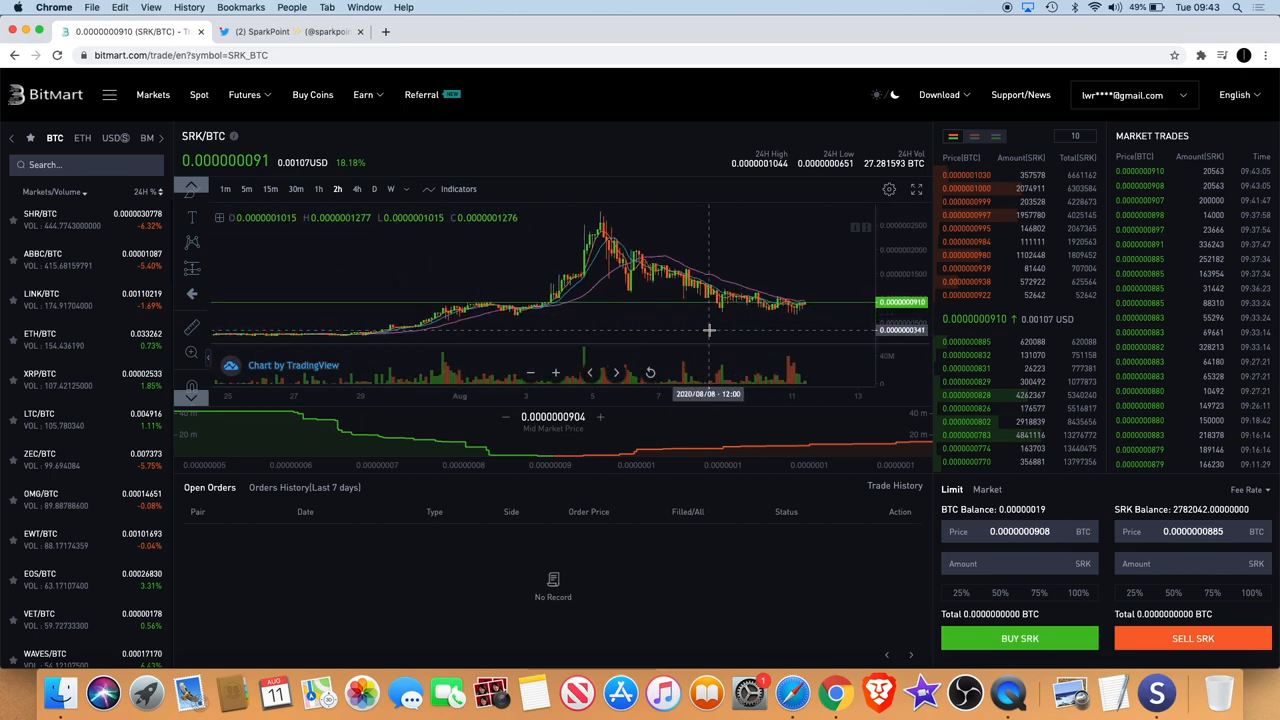
mouse_move(710, 262)
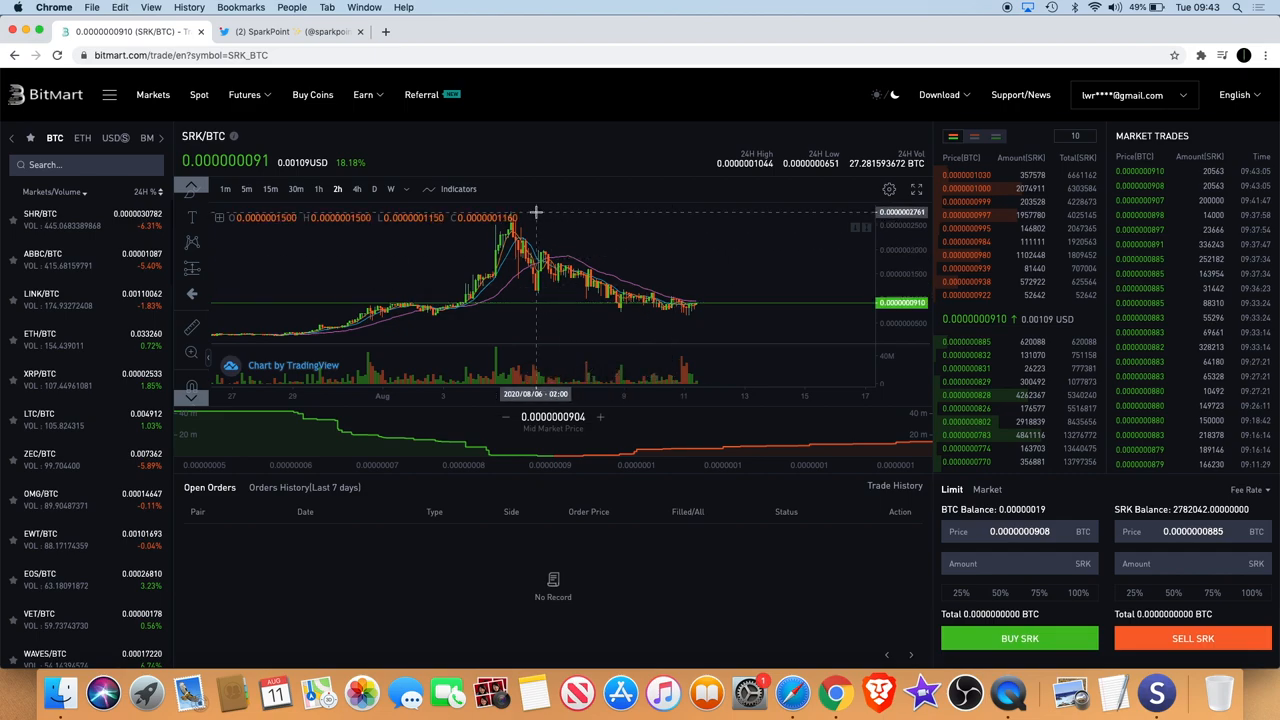
mouse_move(588, 300)
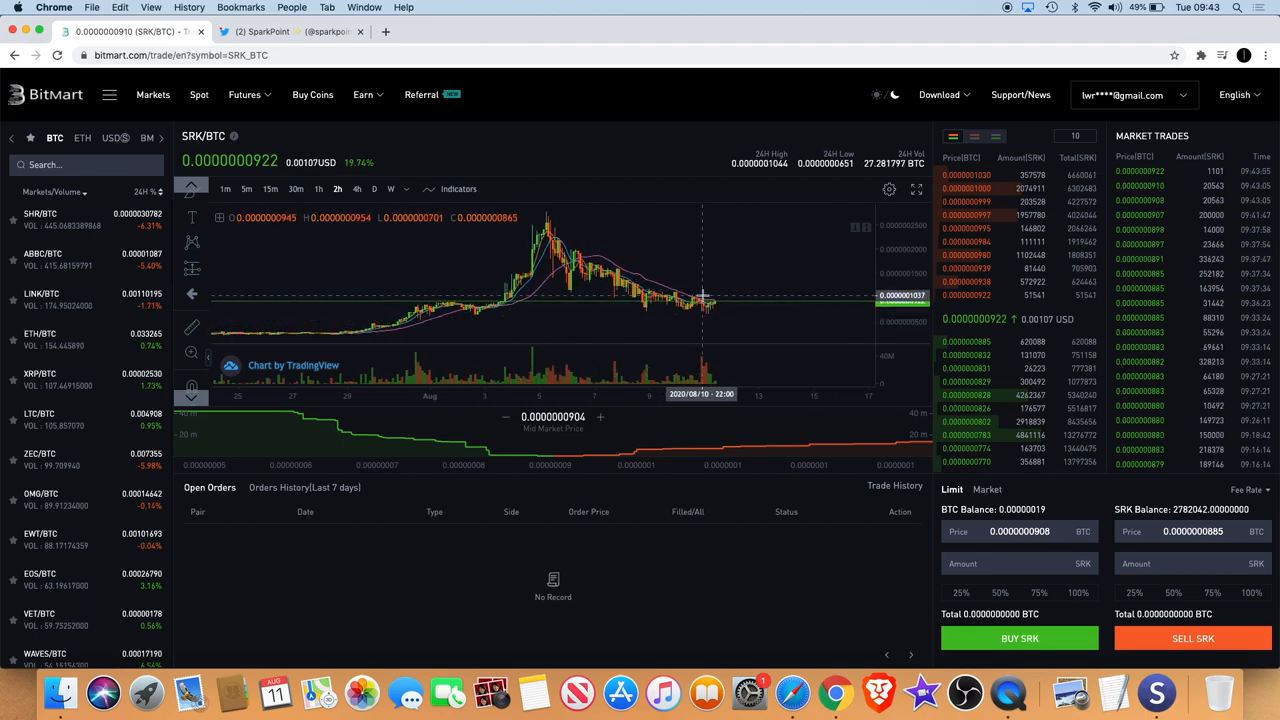
mouse_move(750, 305)
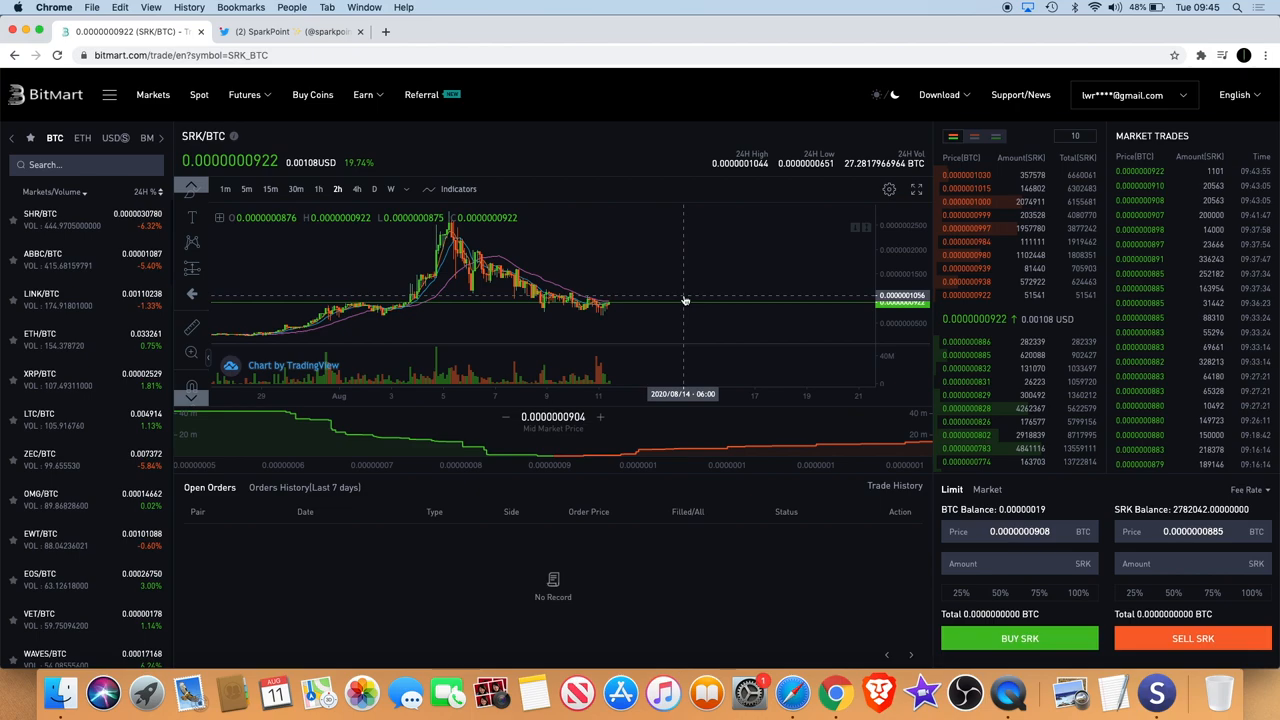
mouse_move(658, 301)
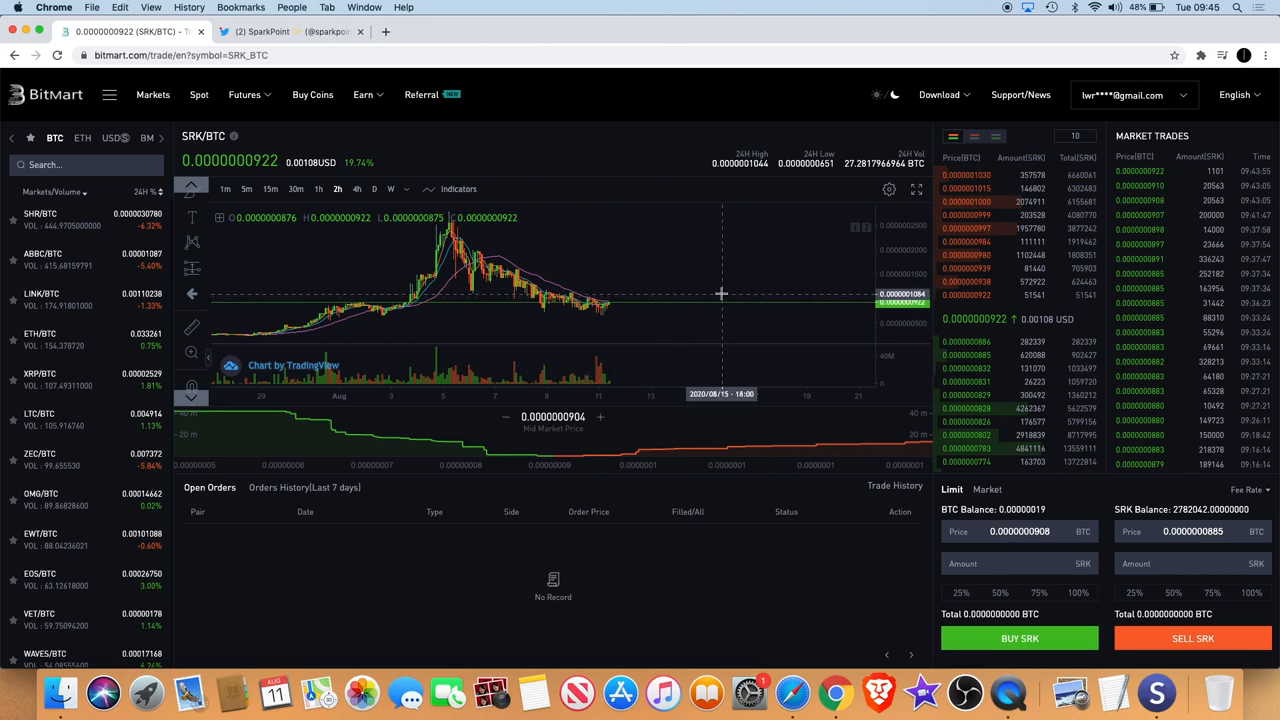
mouse_move(722, 293)
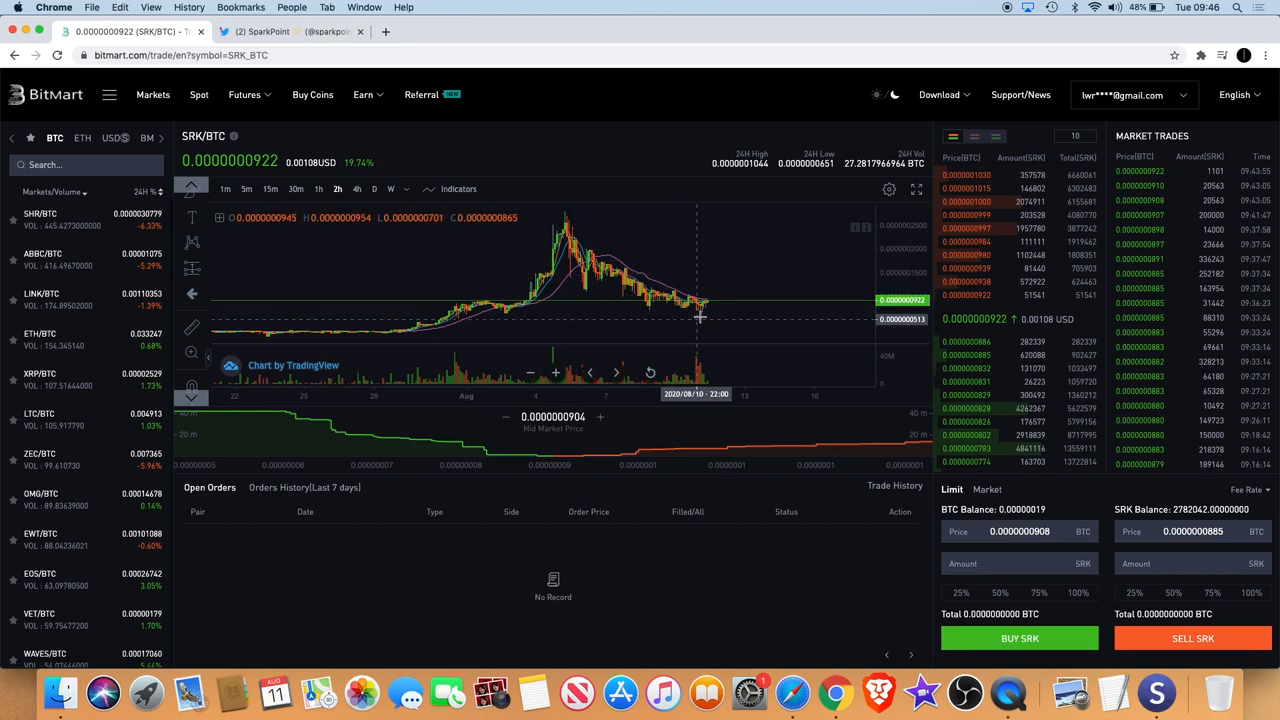
mouse_move(707, 315)
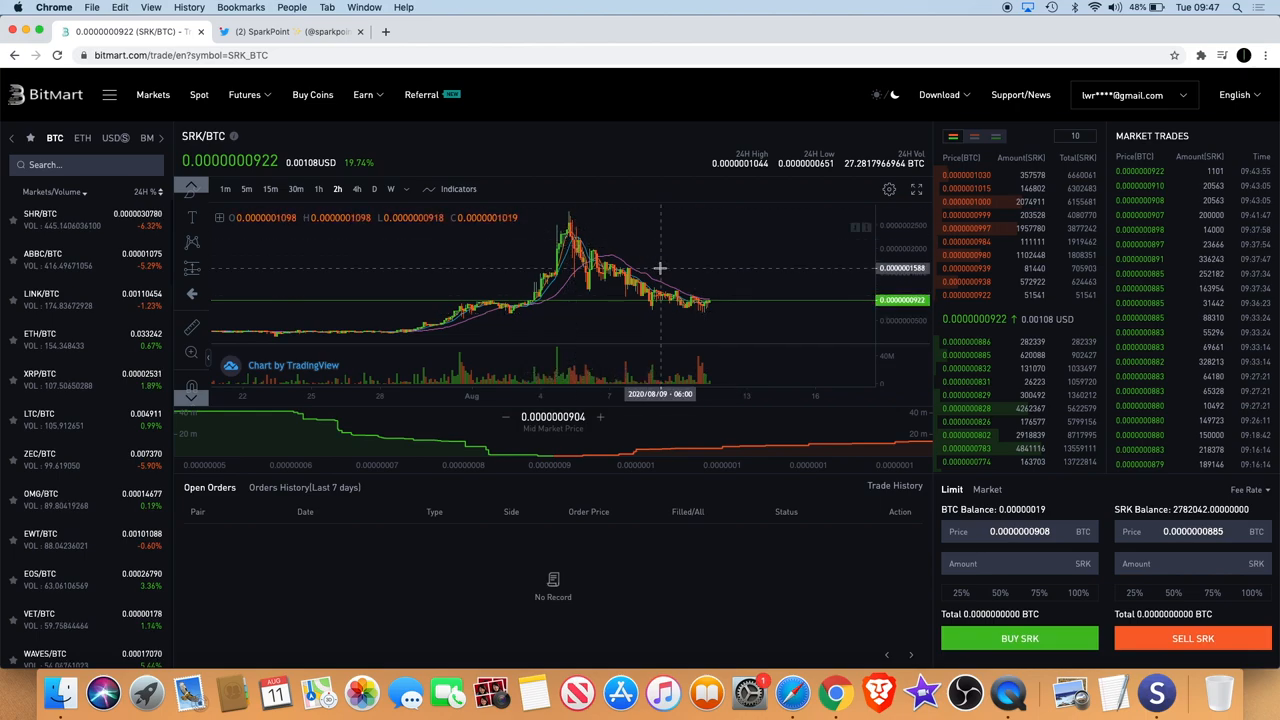
mouse_move(743, 317)
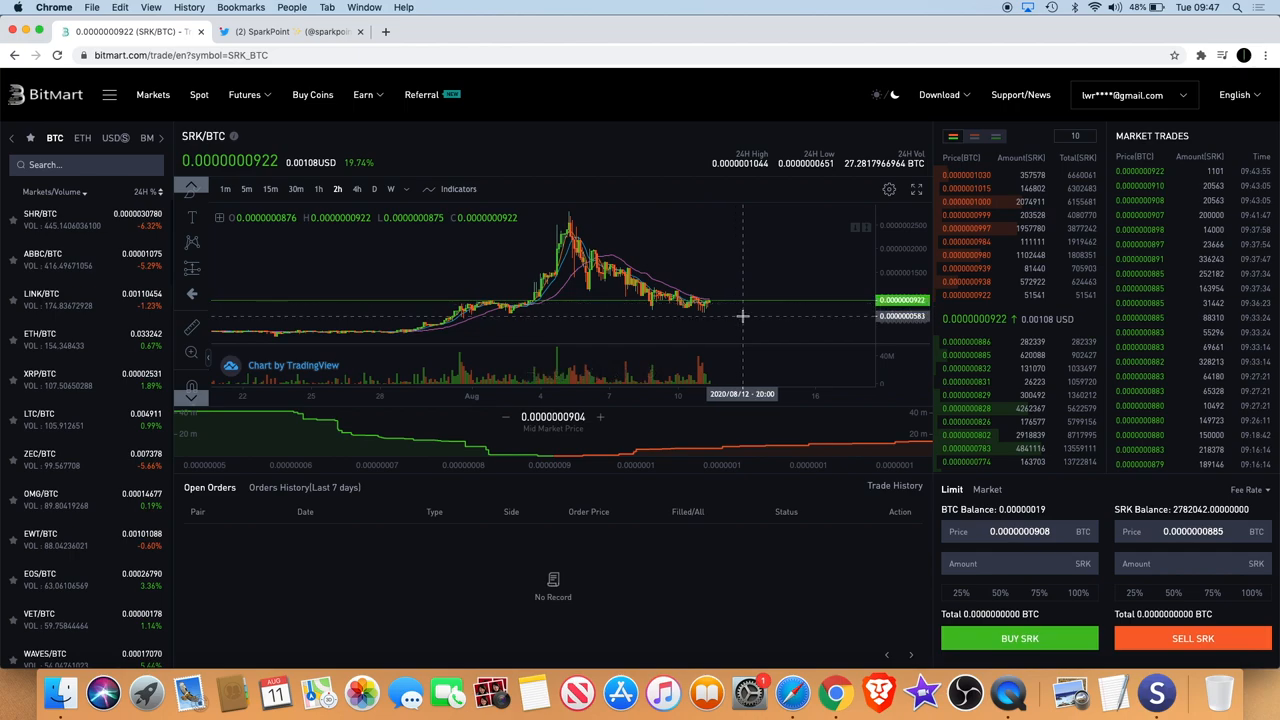
mouse_move(743, 305)
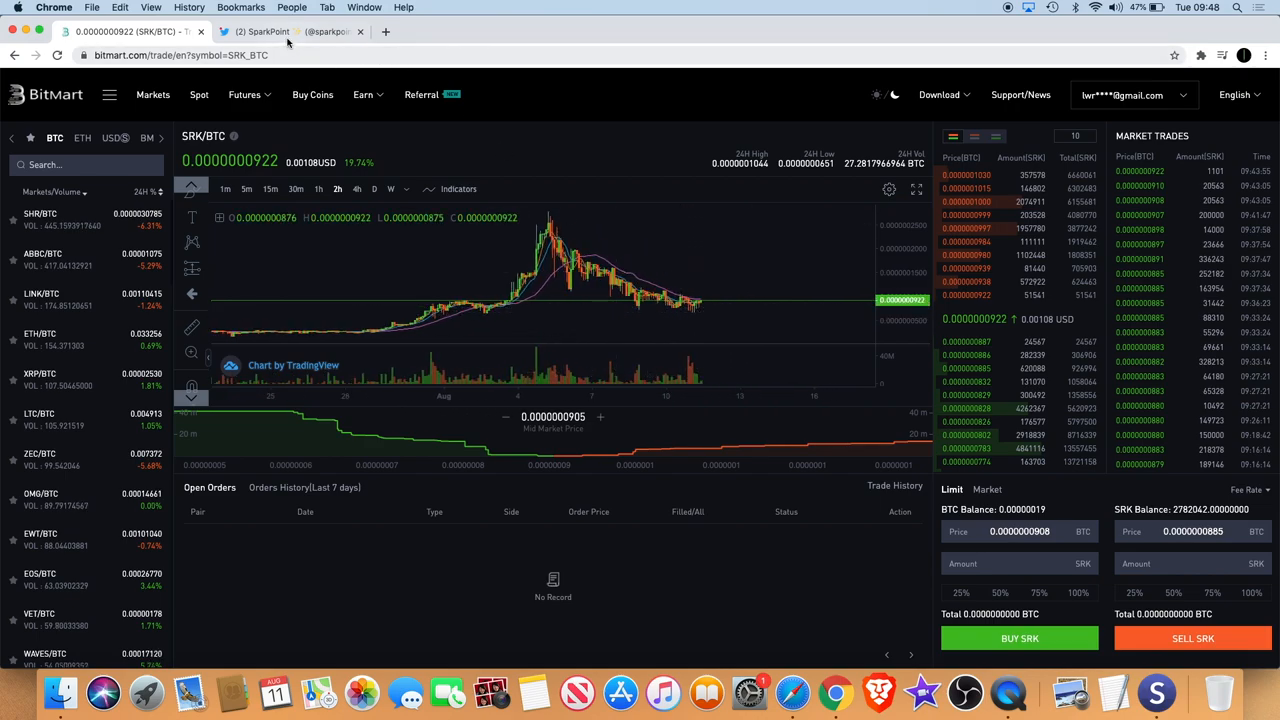
Step: Switch to SparkPoint's Twitter profile and view the 'New CEX Listing Coming Soon' quote tweet
click(290, 31)
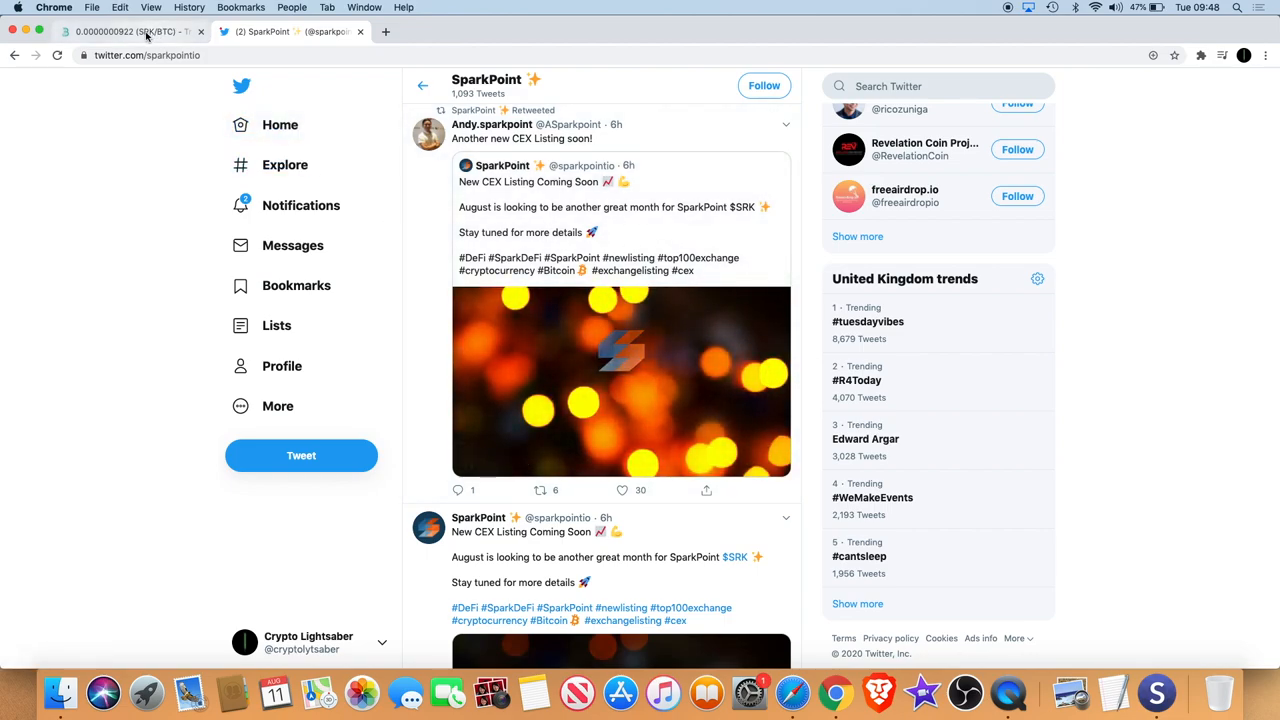
click(620, 380)
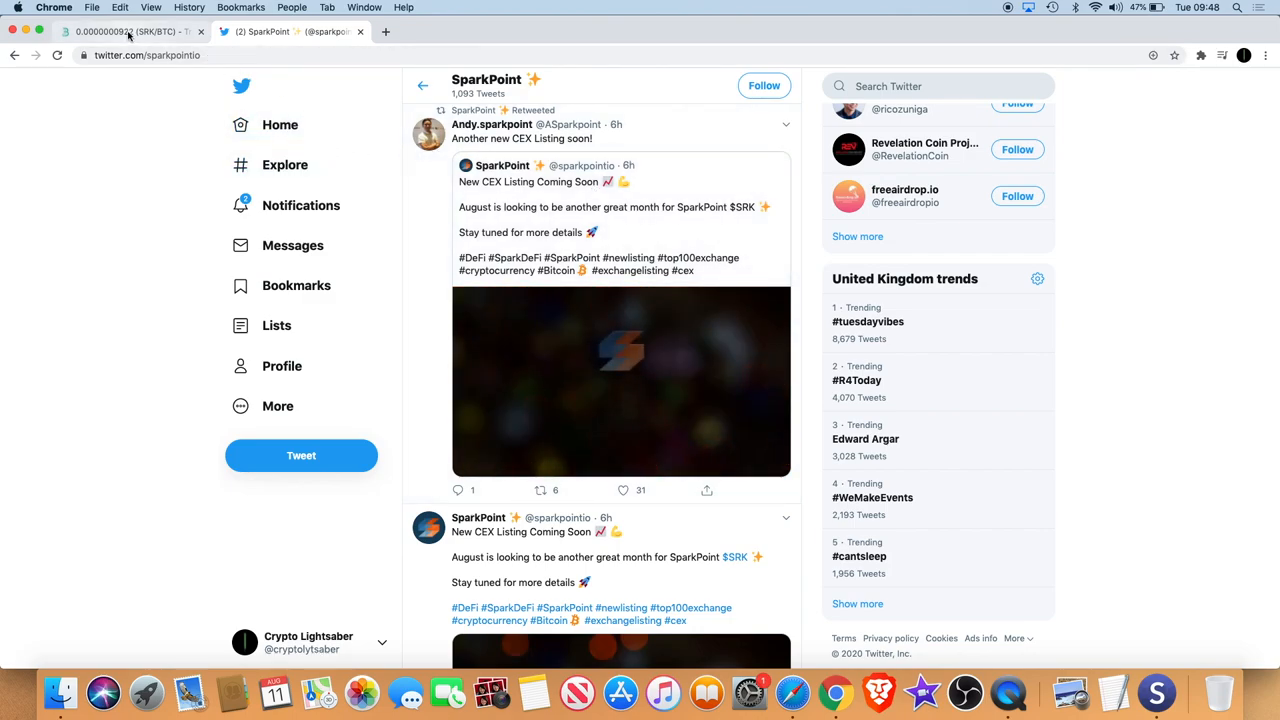
Step: Return to the BitMart SRK/BTC 2-hour chart covering the early-August spike
click(120, 31)
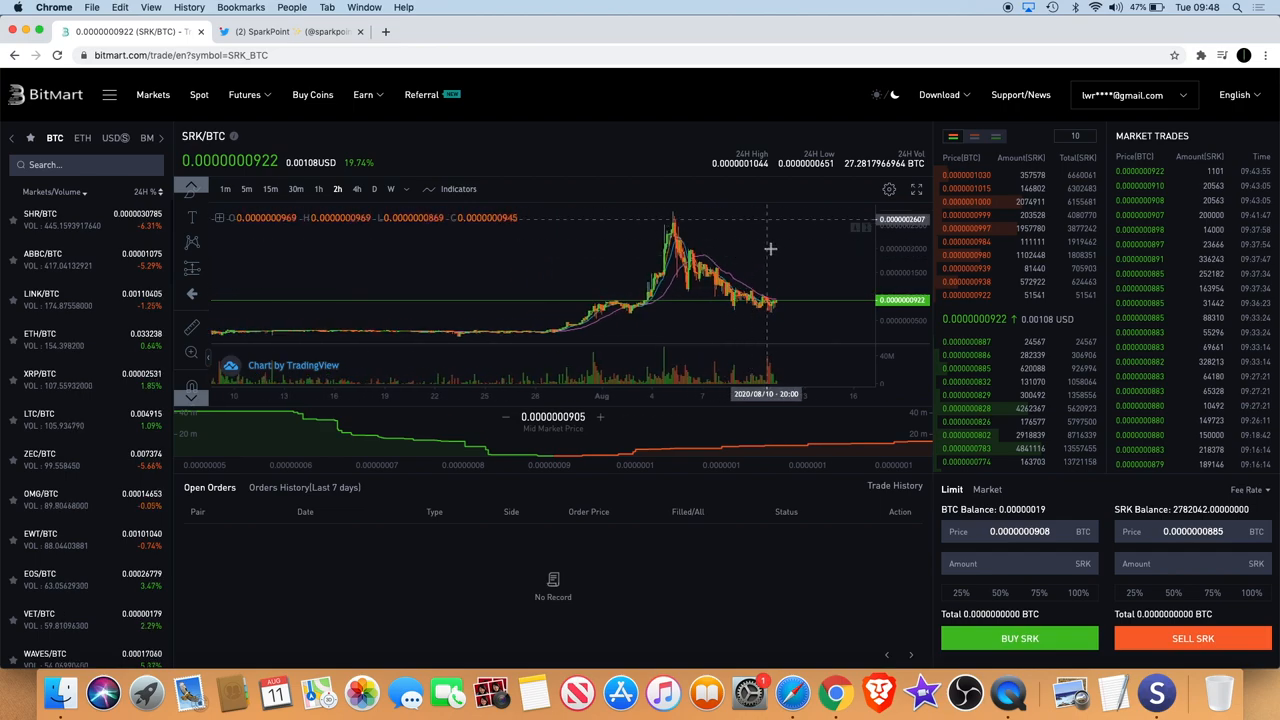
mouse_move(823, 290)
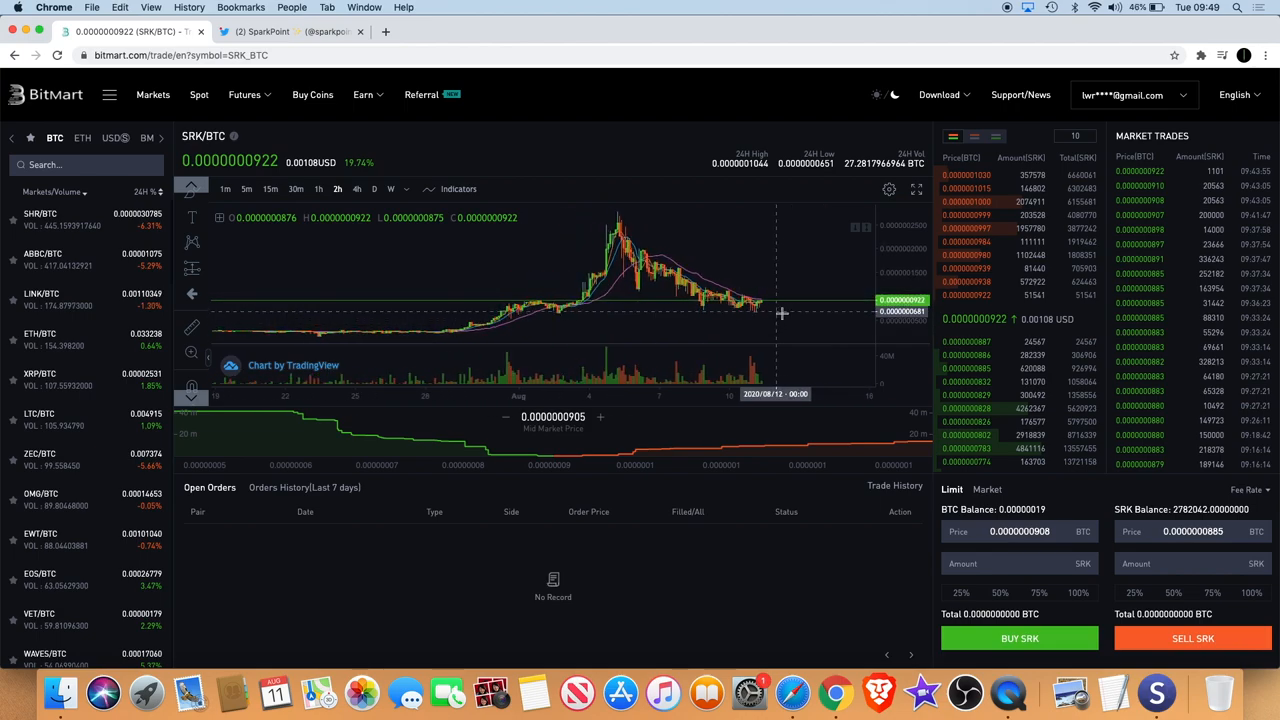
mouse_move(799, 319)
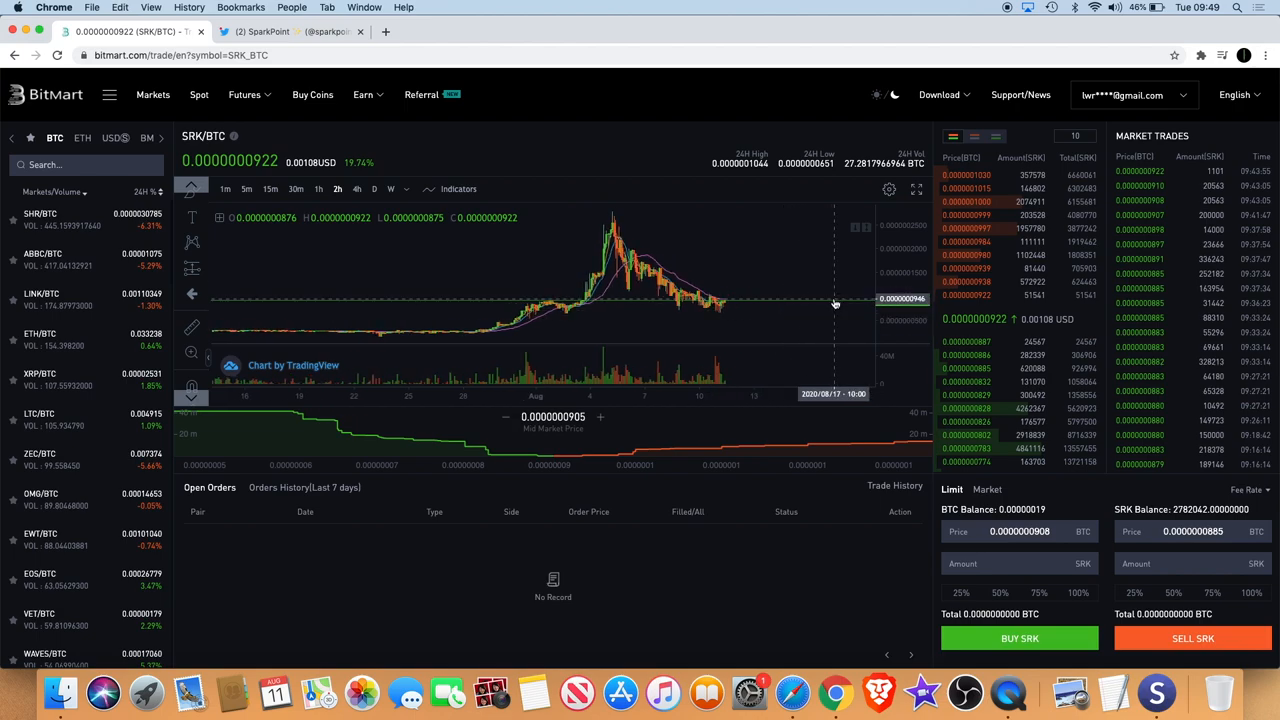
mouse_move(762, 315)
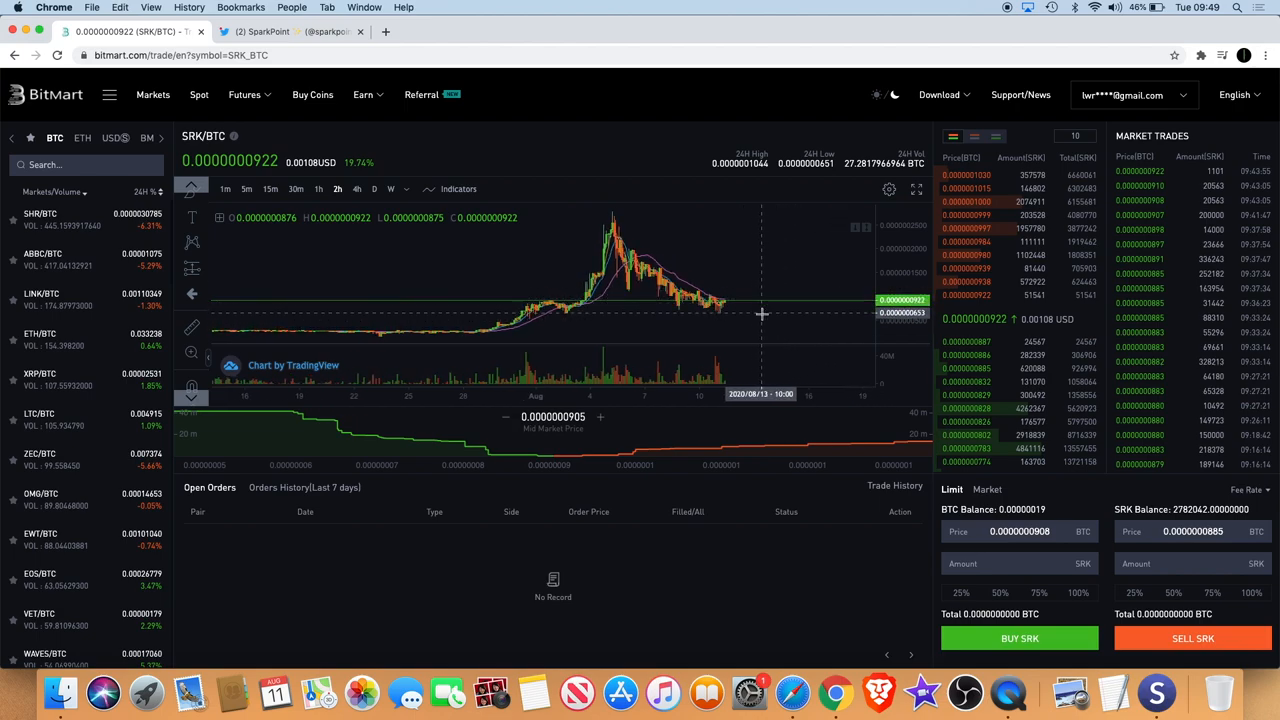
mouse_move(790, 308)
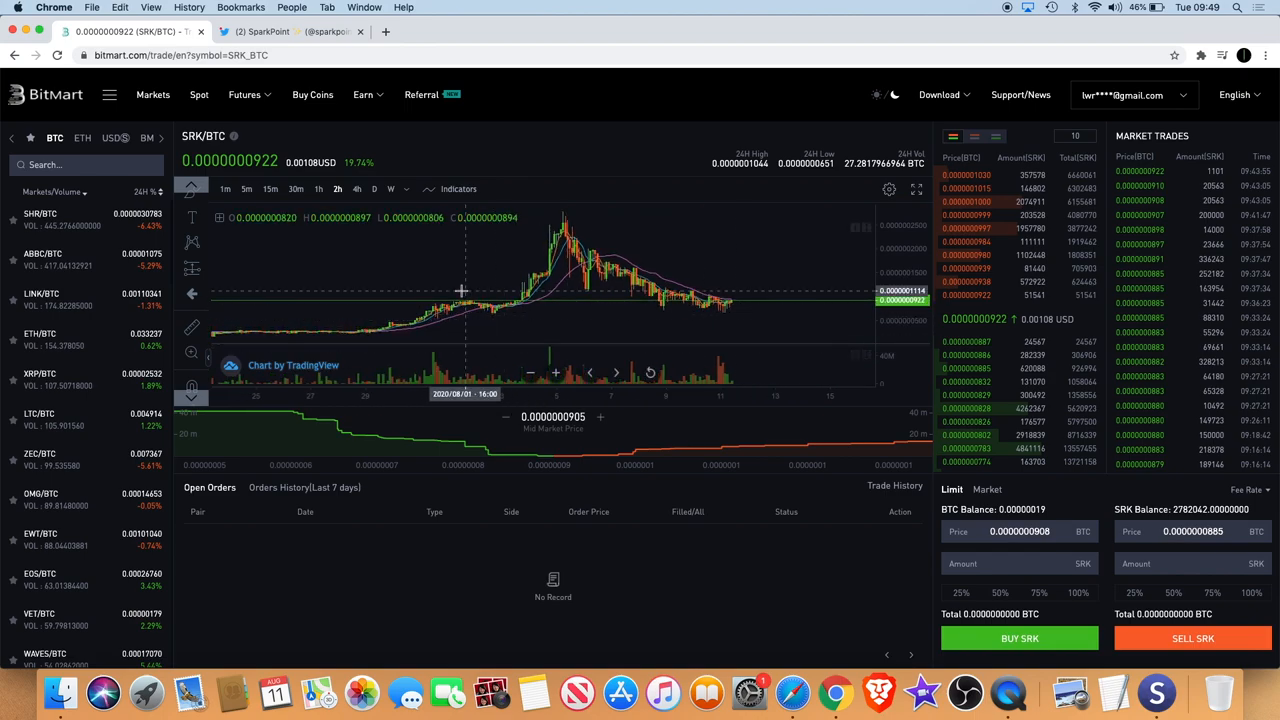
mouse_move(615, 278)
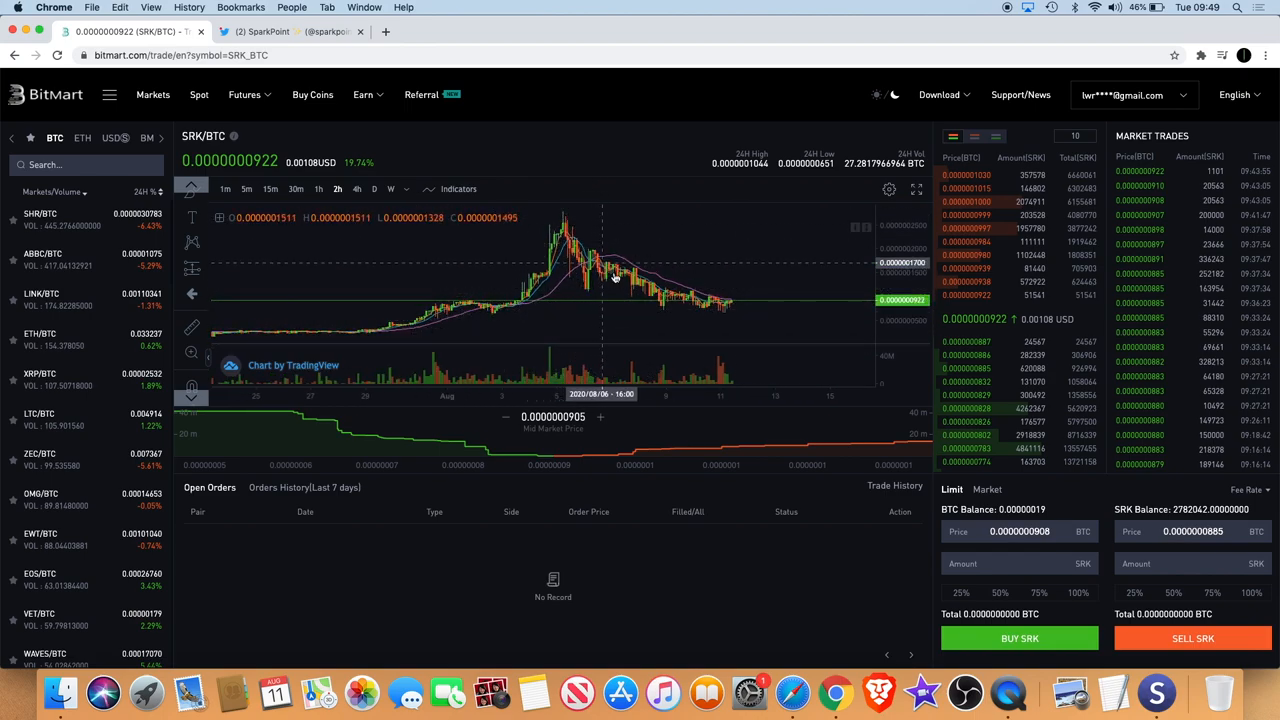
mouse_move(817, 260)
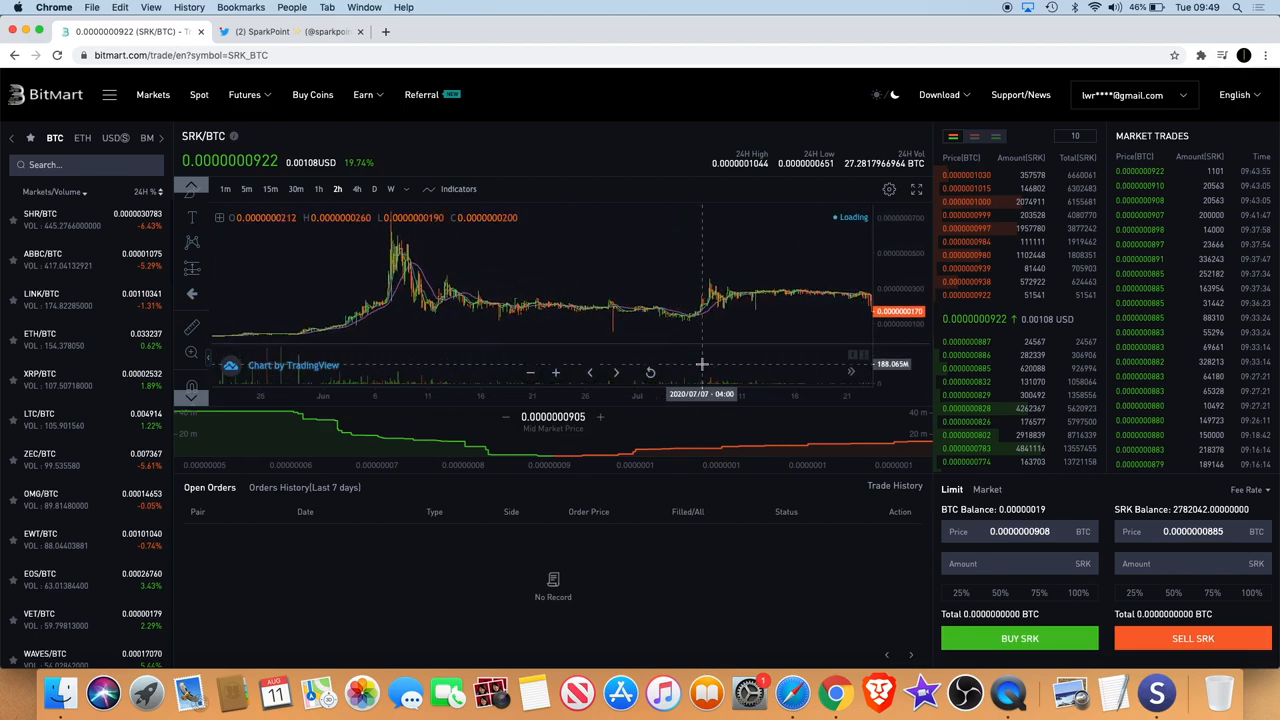
mouse_move(430, 290)
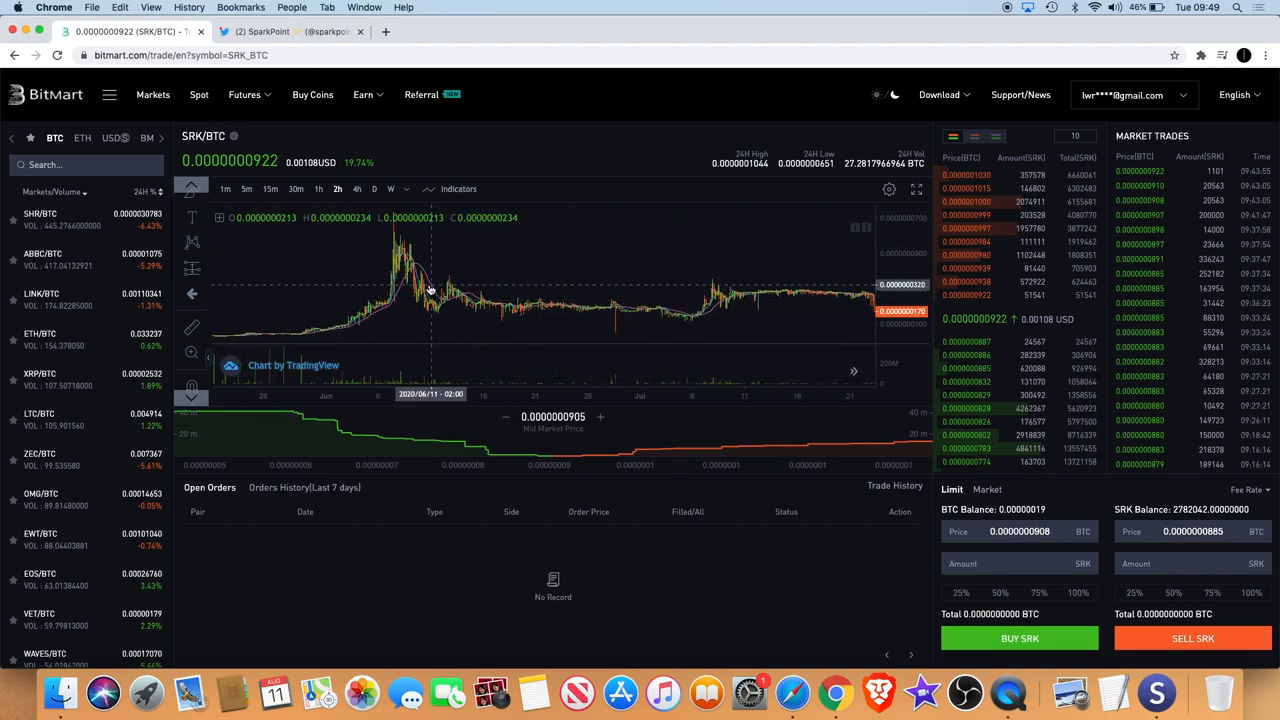
mouse_move(475, 307)
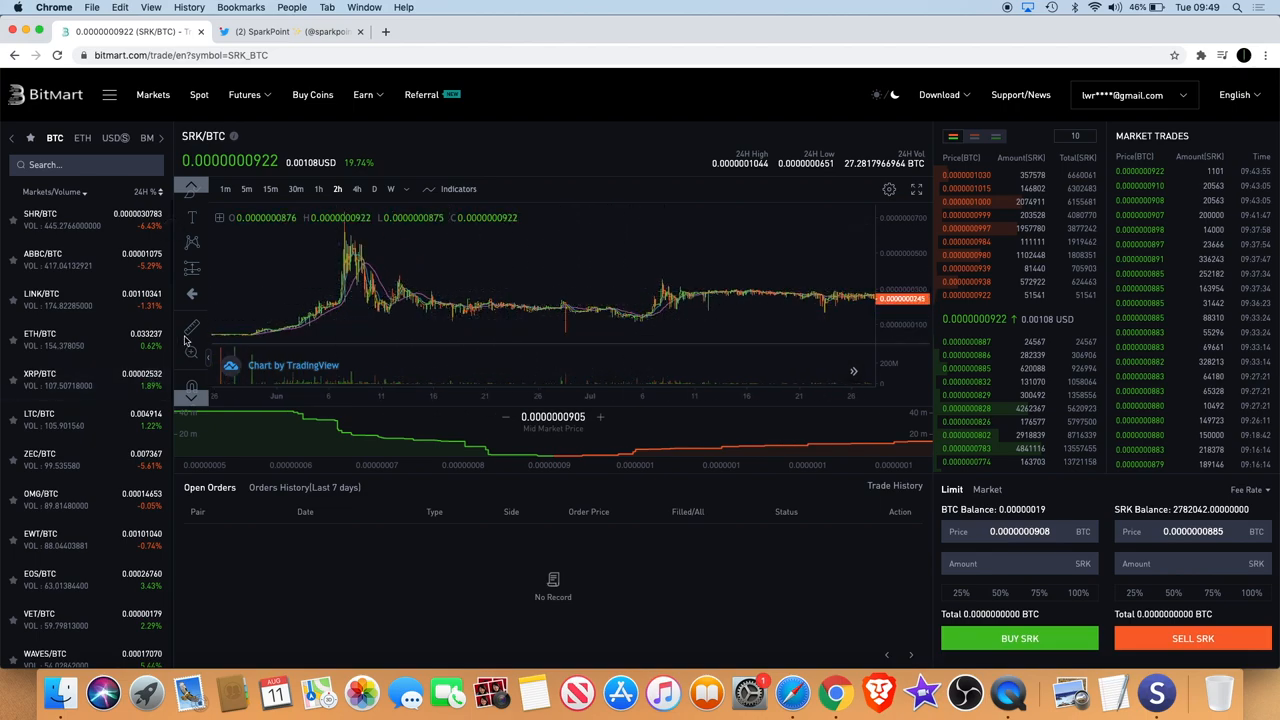
mouse_move(648, 320)
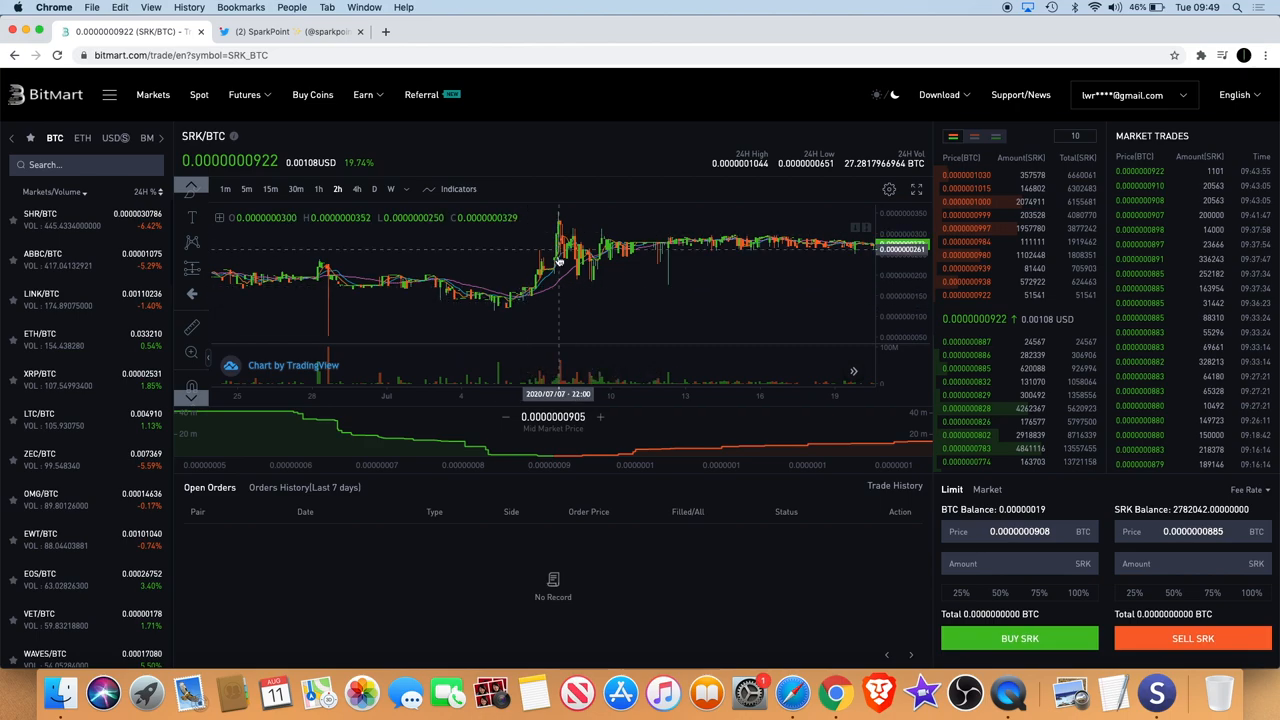
mouse_move(328, 320)
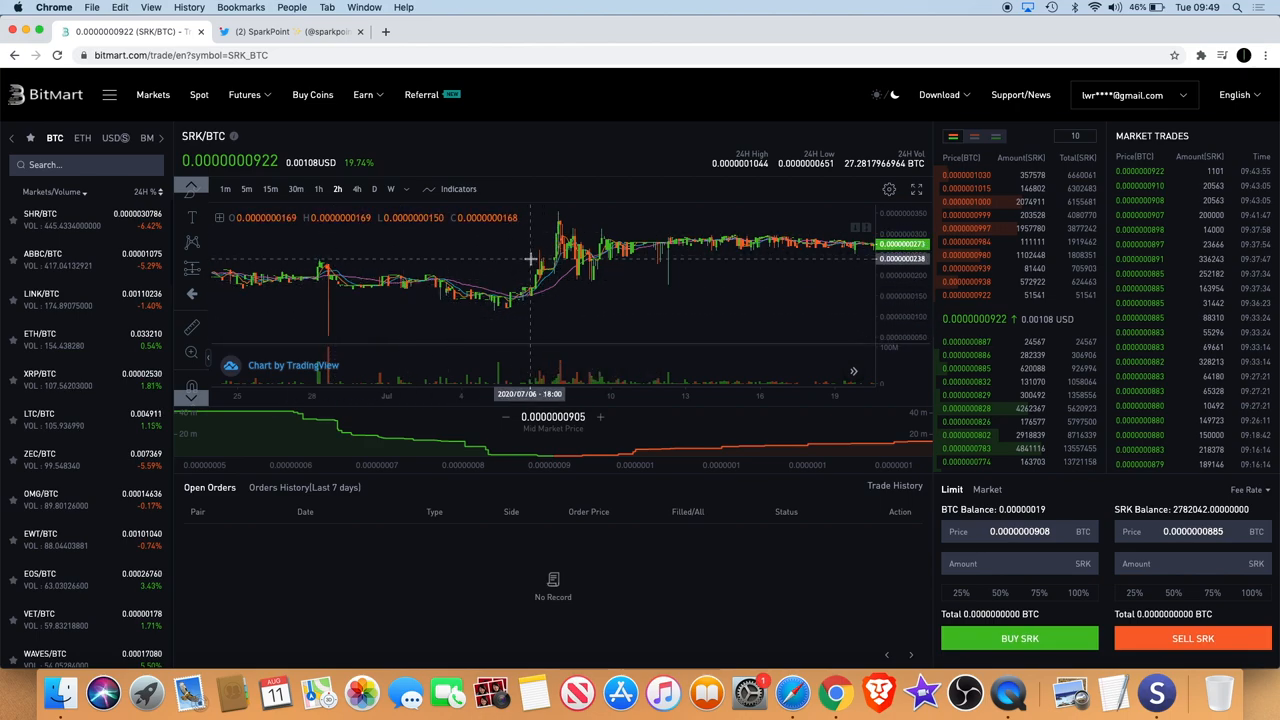
mouse_move(548, 262)
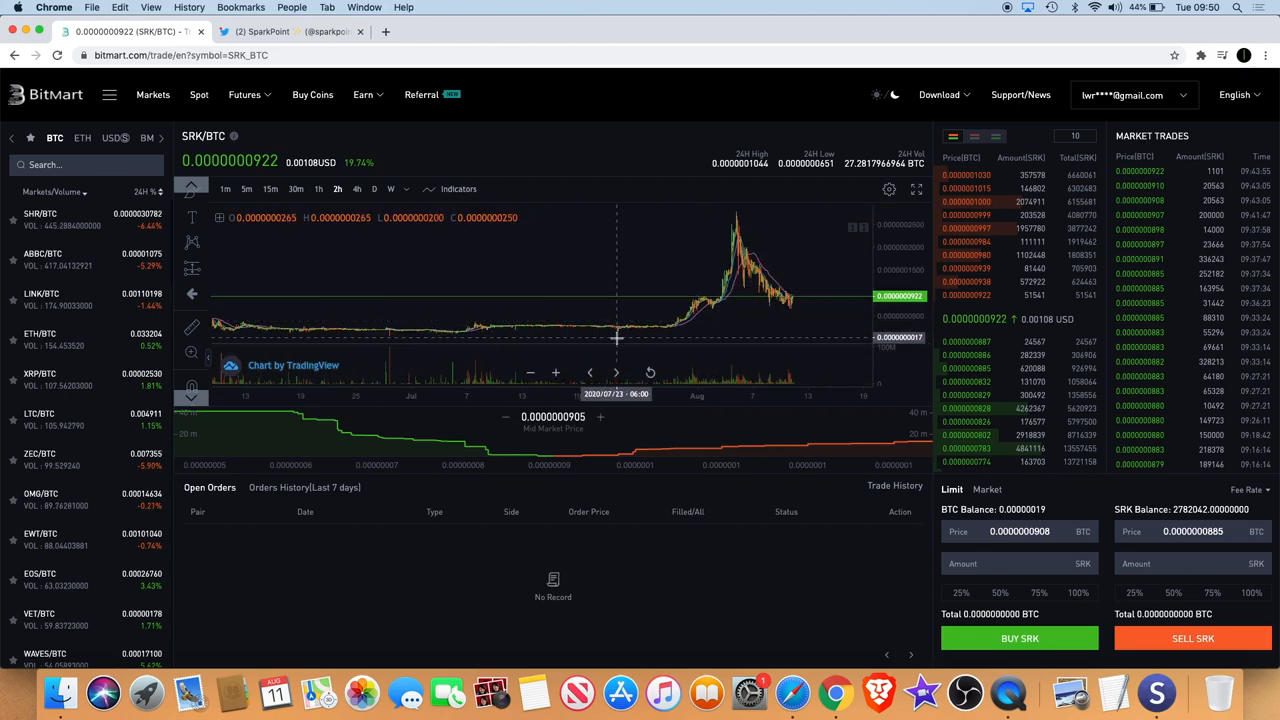
mouse_move(562, 408)
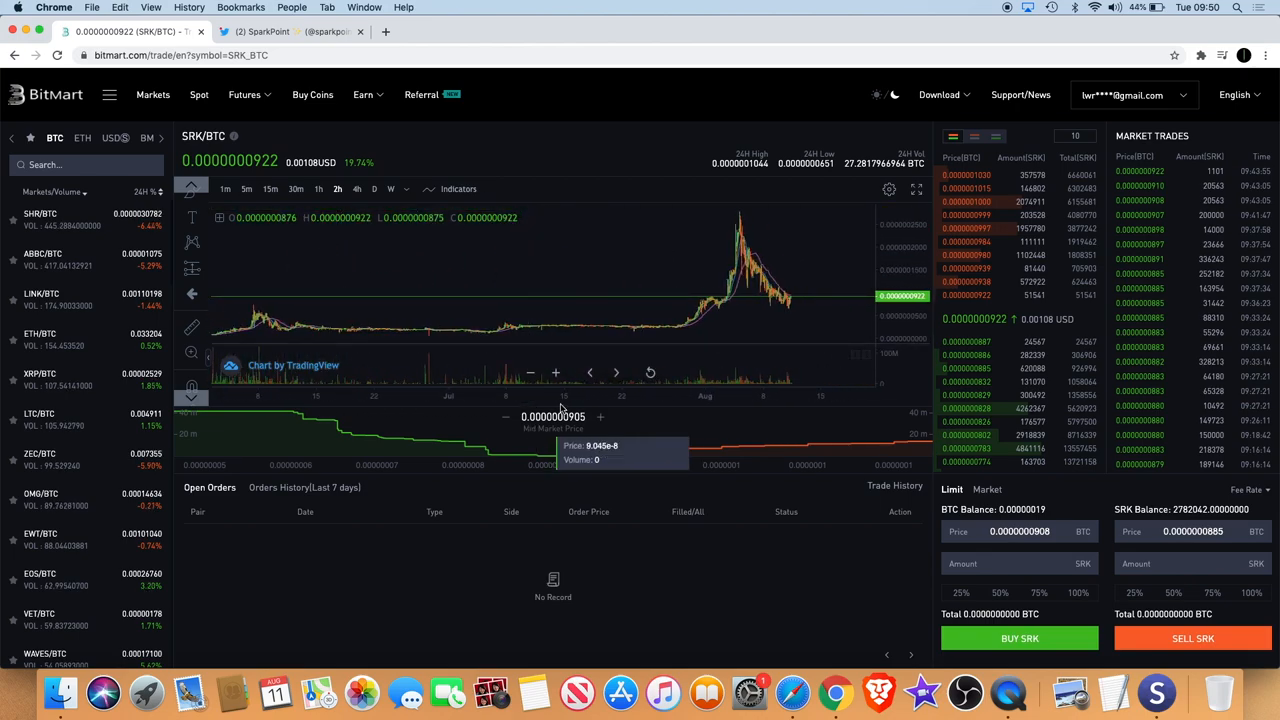
mouse_move(706, 290)
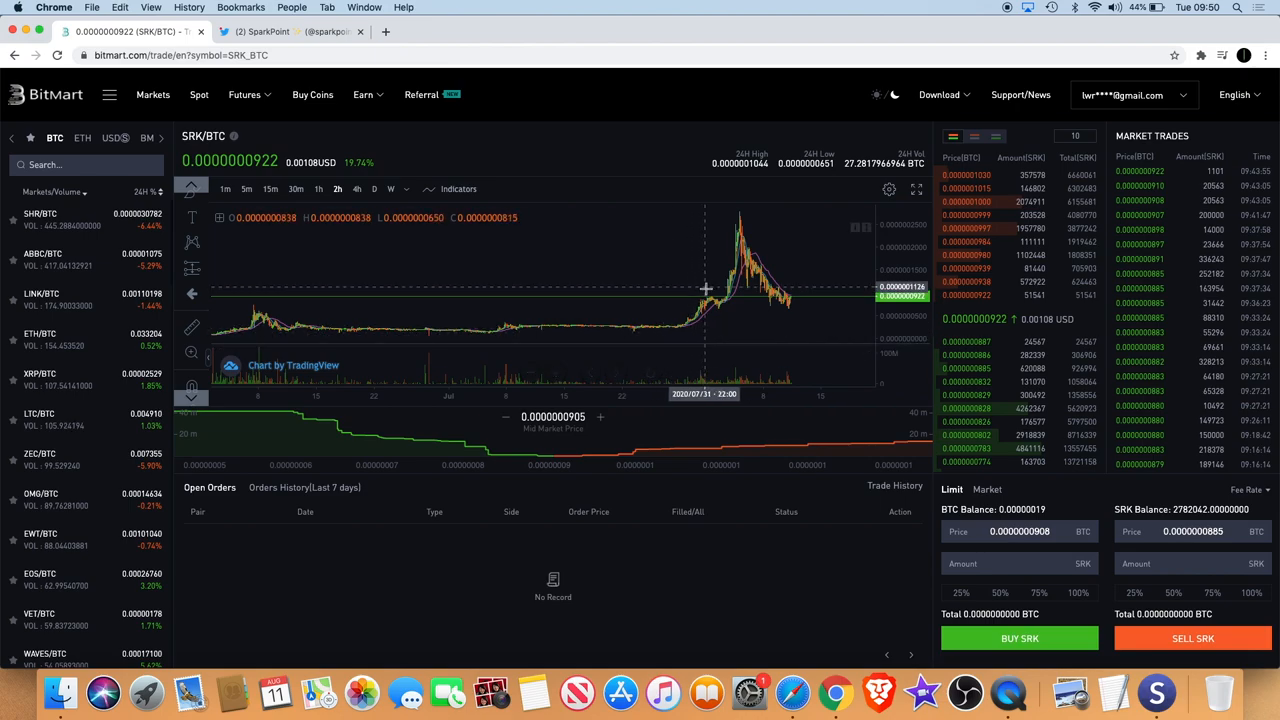
mouse_move(720, 300)
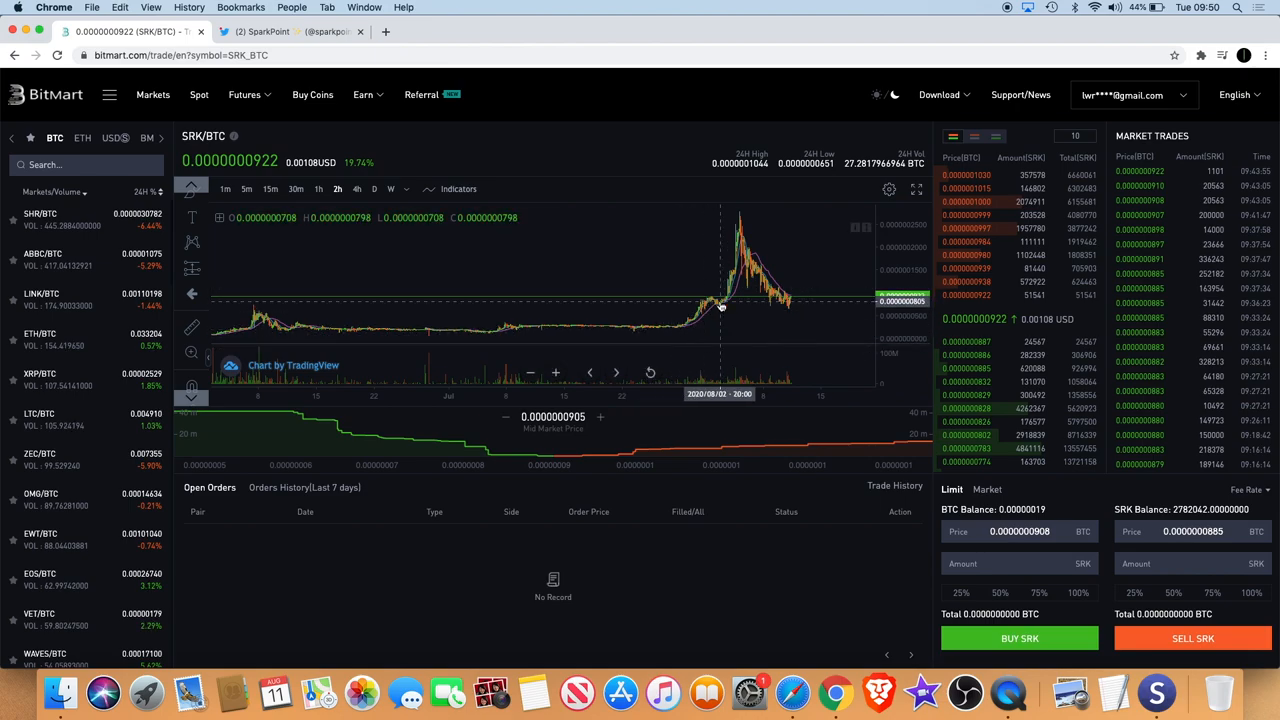
mouse_move(745, 228)
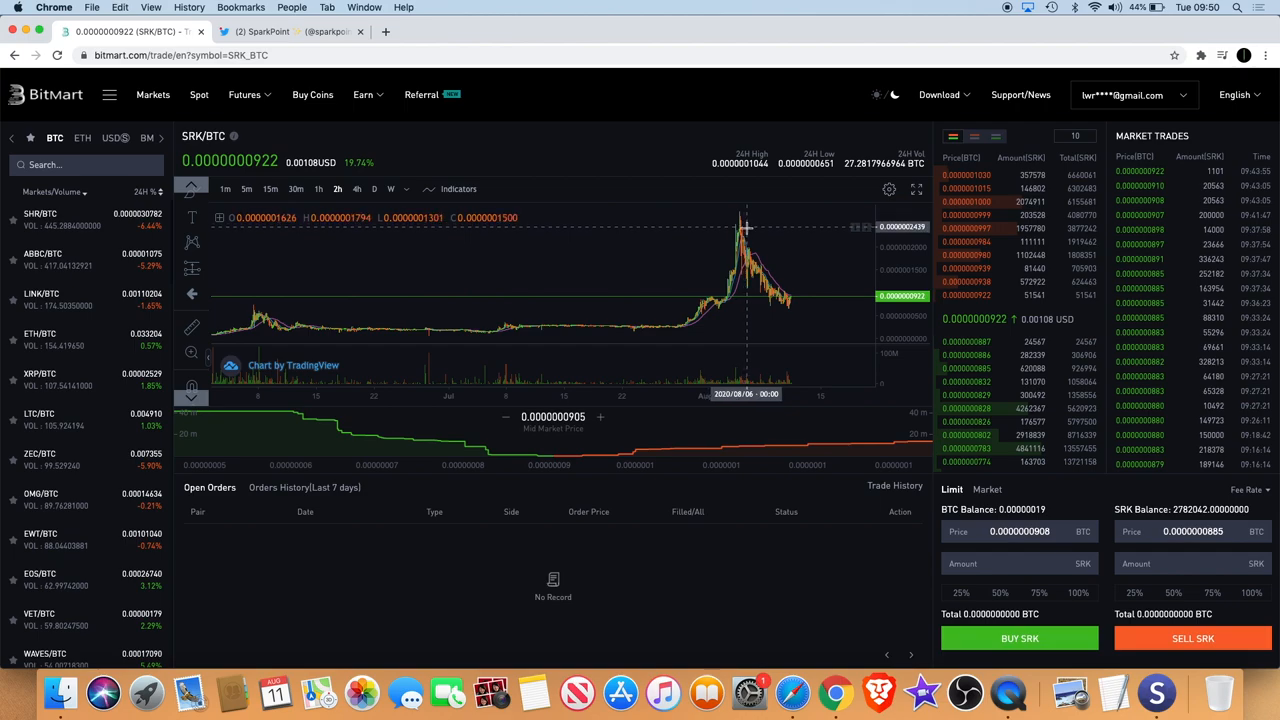
mouse_move(740, 242)
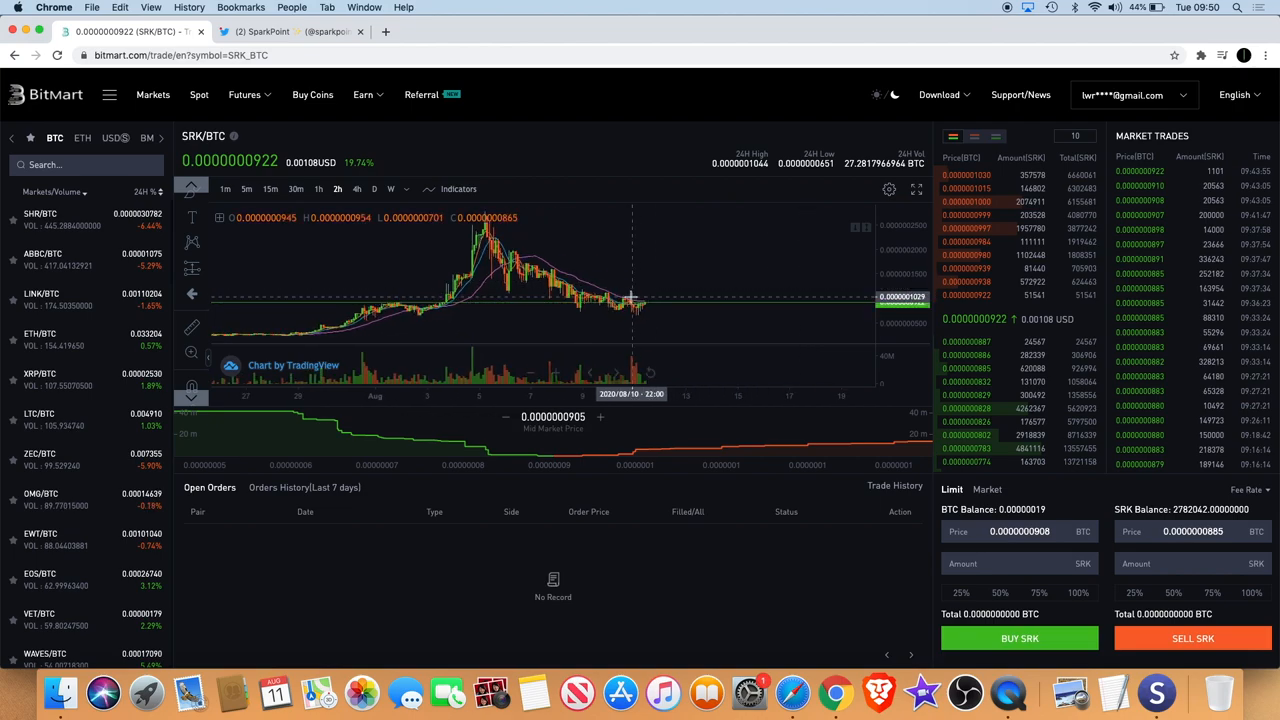
mouse_move(790, 296)
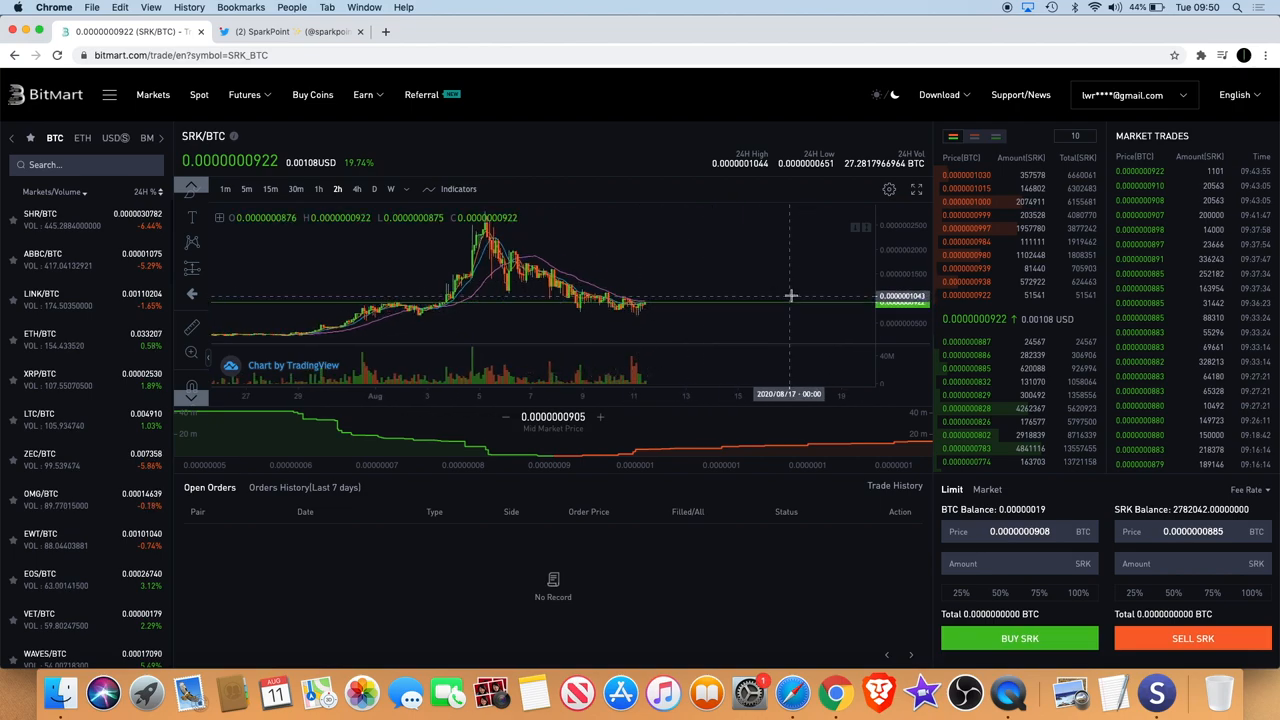
mouse_move(743, 282)
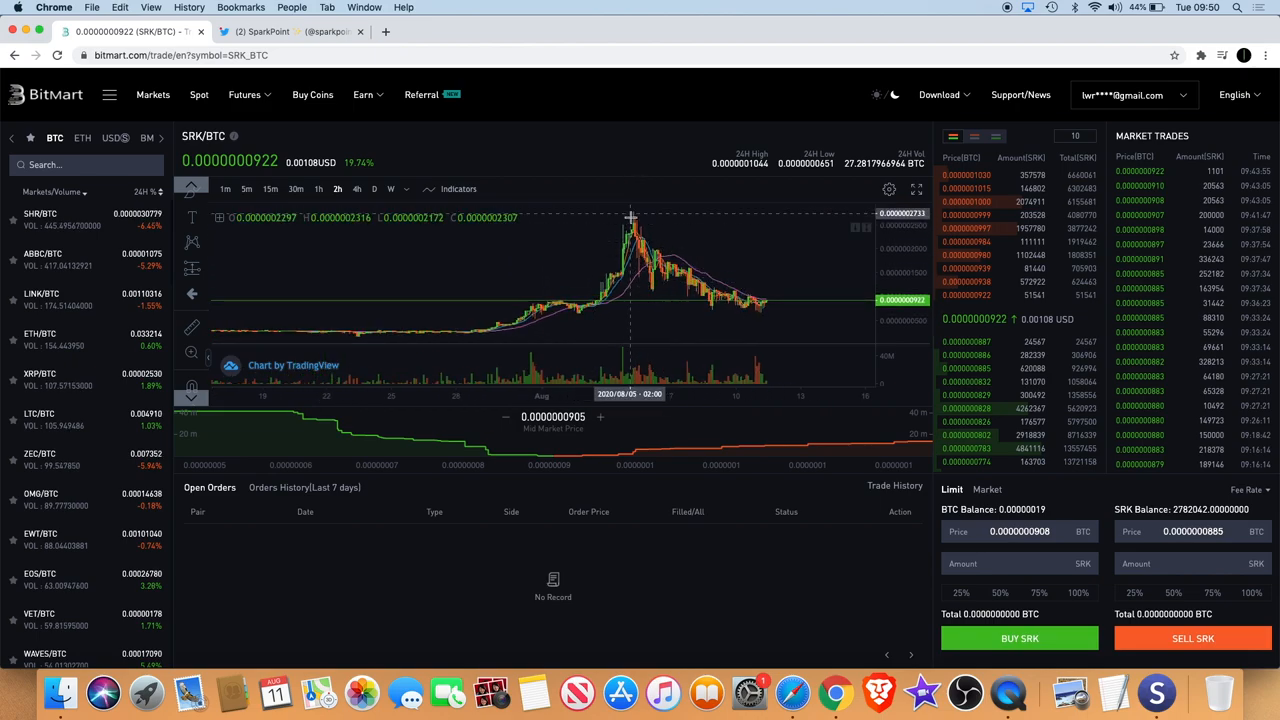
mouse_move(677, 243)
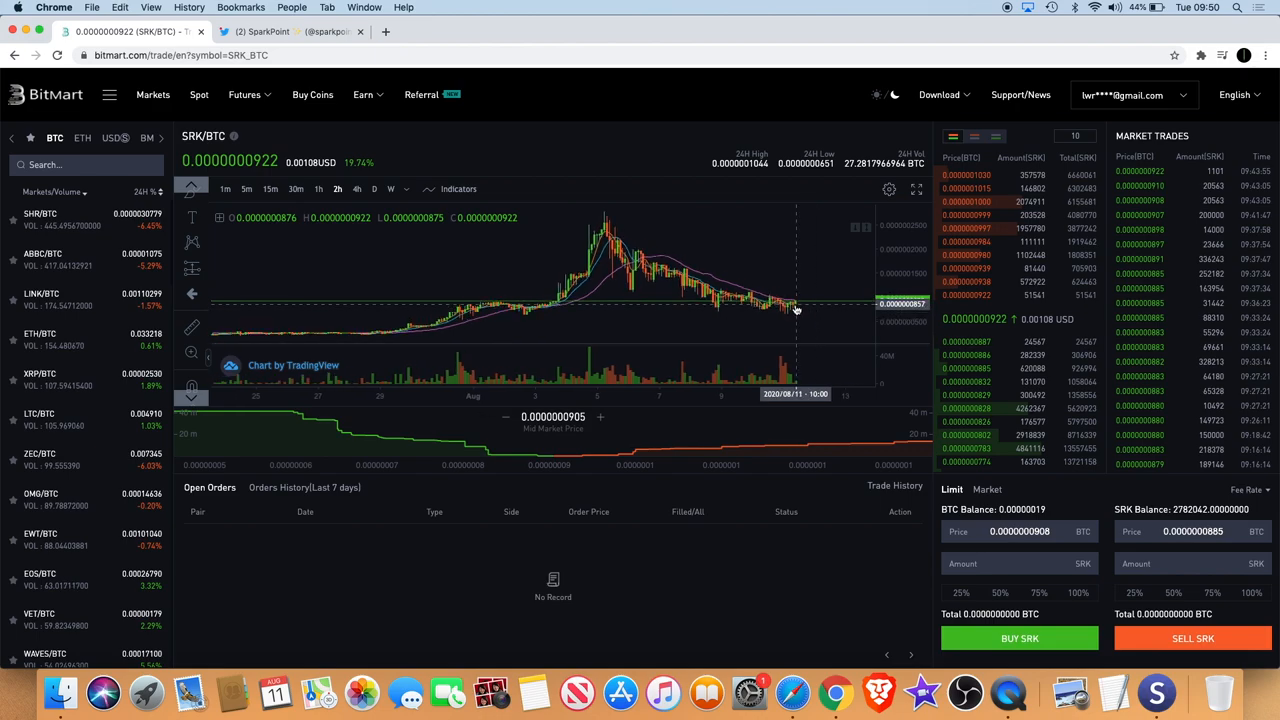
mouse_move(610, 248)
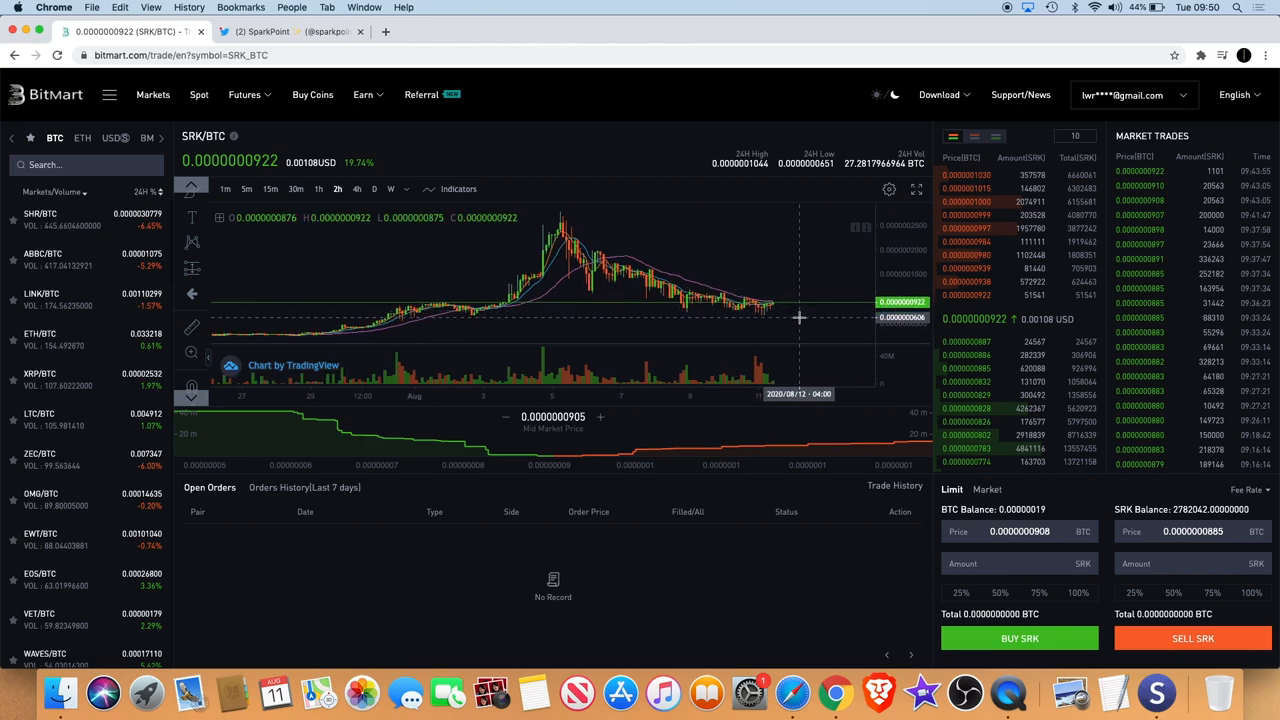
mouse_move(753, 280)
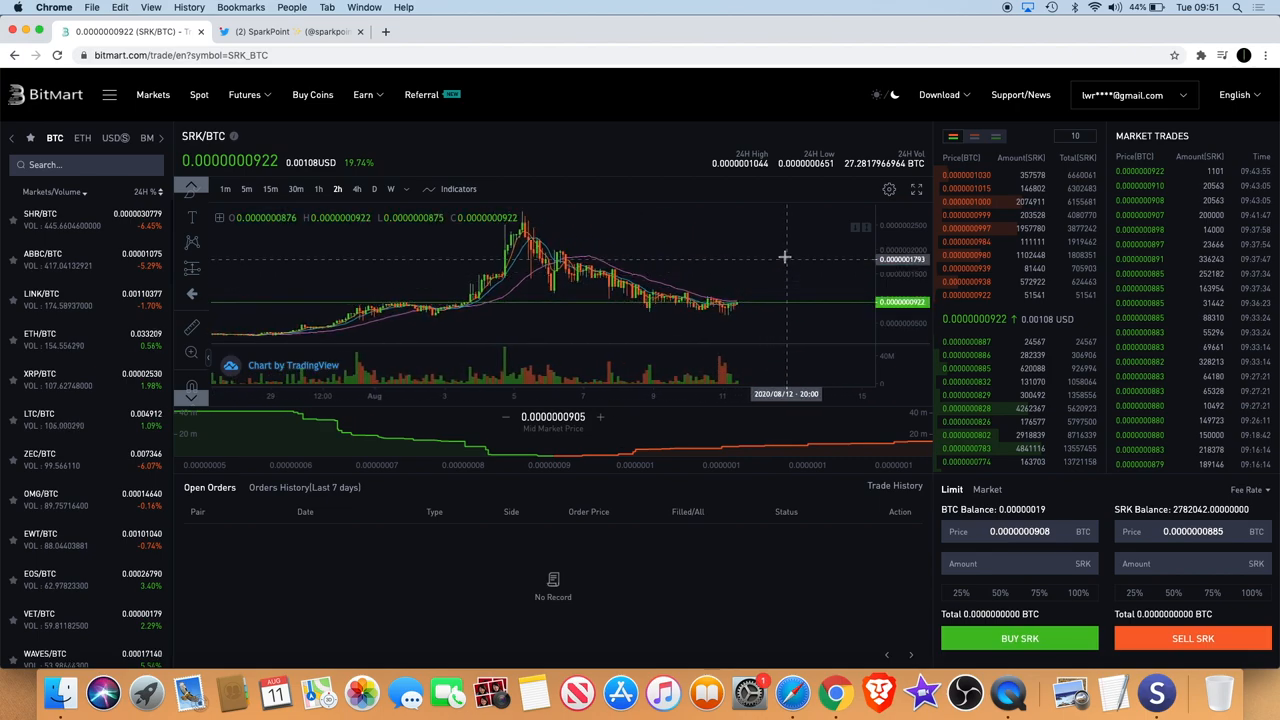
mouse_move(770, 238)
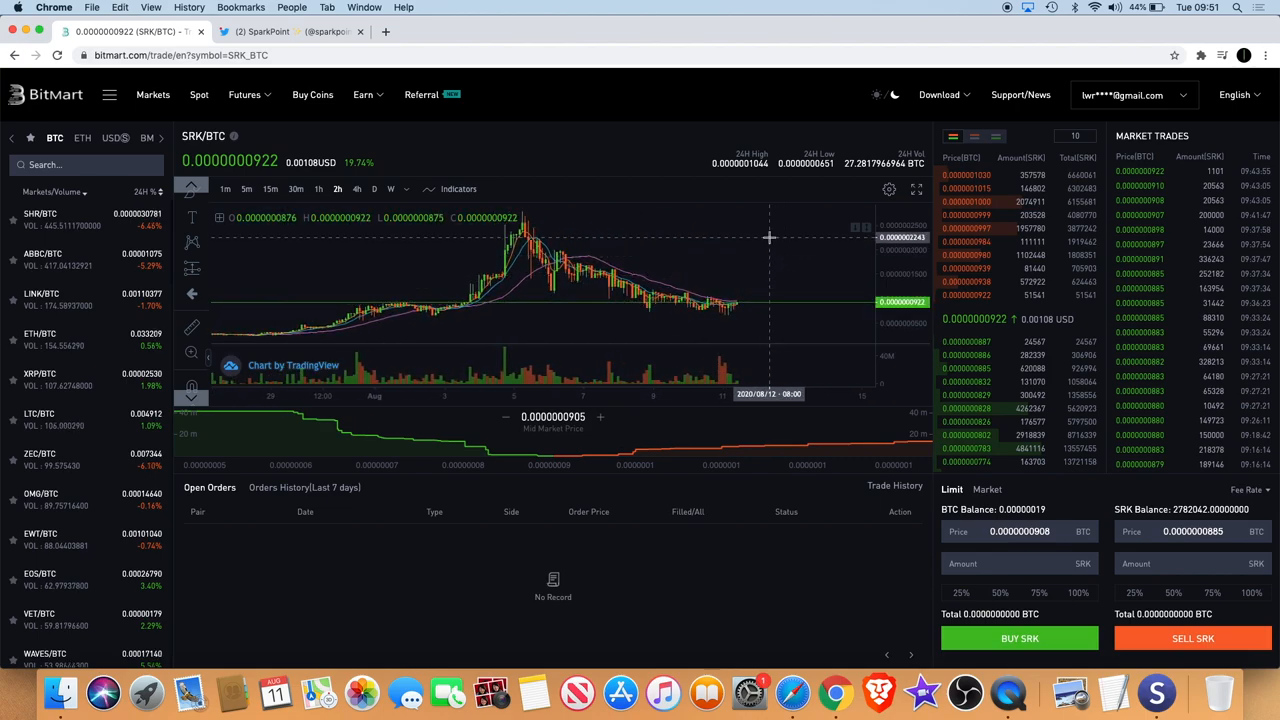